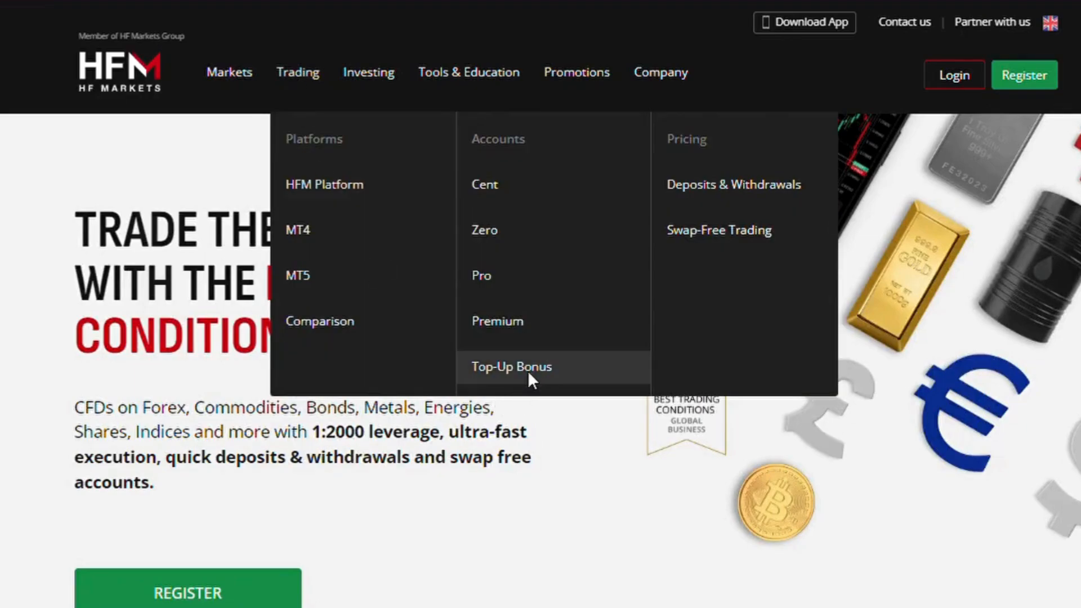
Step: Land on the Top-Up Bonus account page and clear the highlighted introduction text
{"action": "left_click", "coordinate": [511, 366]}
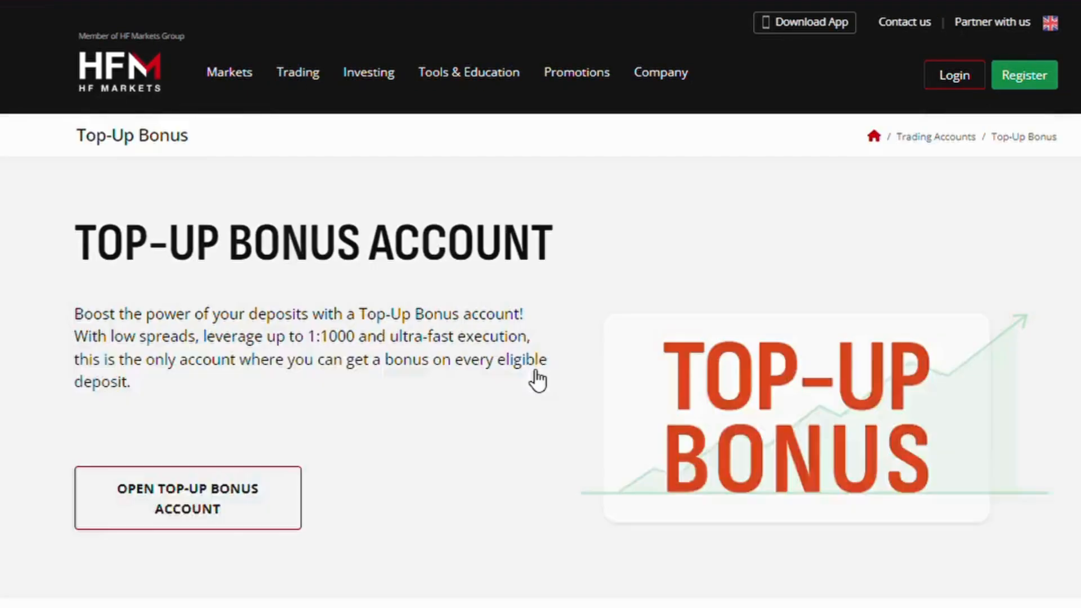
{"action": "mouse_move", "coordinate": [538, 376]}
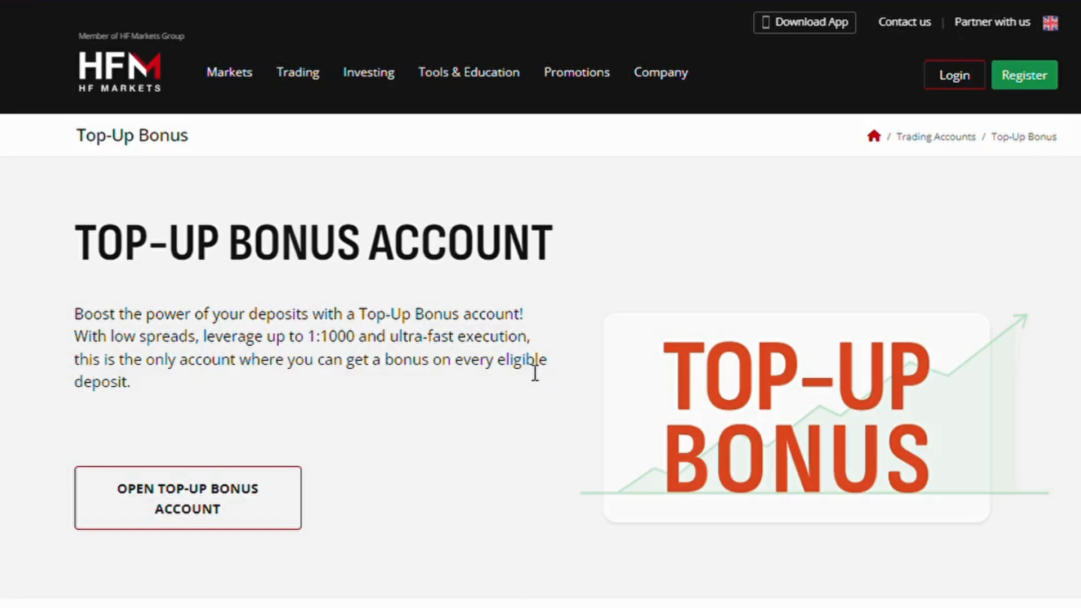
{"action": "mouse_move", "coordinate": [167, 355]}
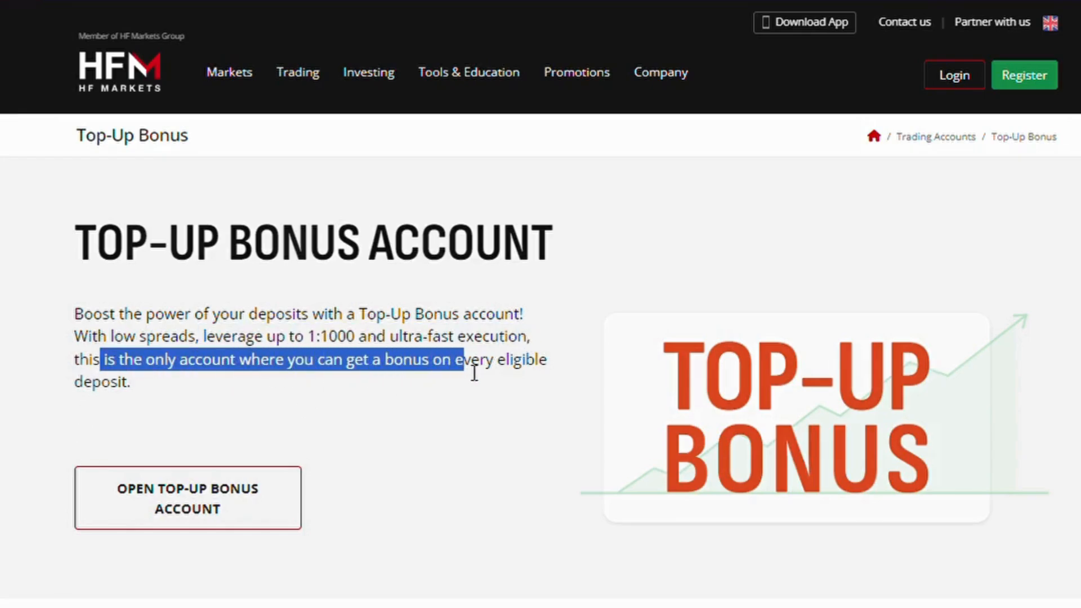
{"action": "left_click", "coordinate": [256, 405]}
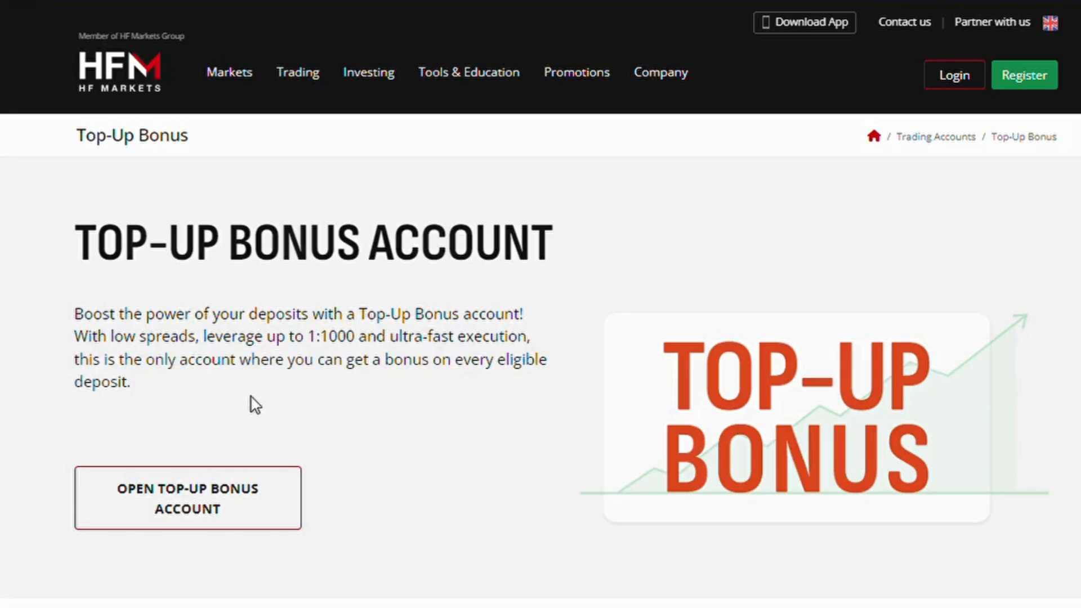
{"action": "scroll", "scroll_direction": "down", "scroll_amount": 3}
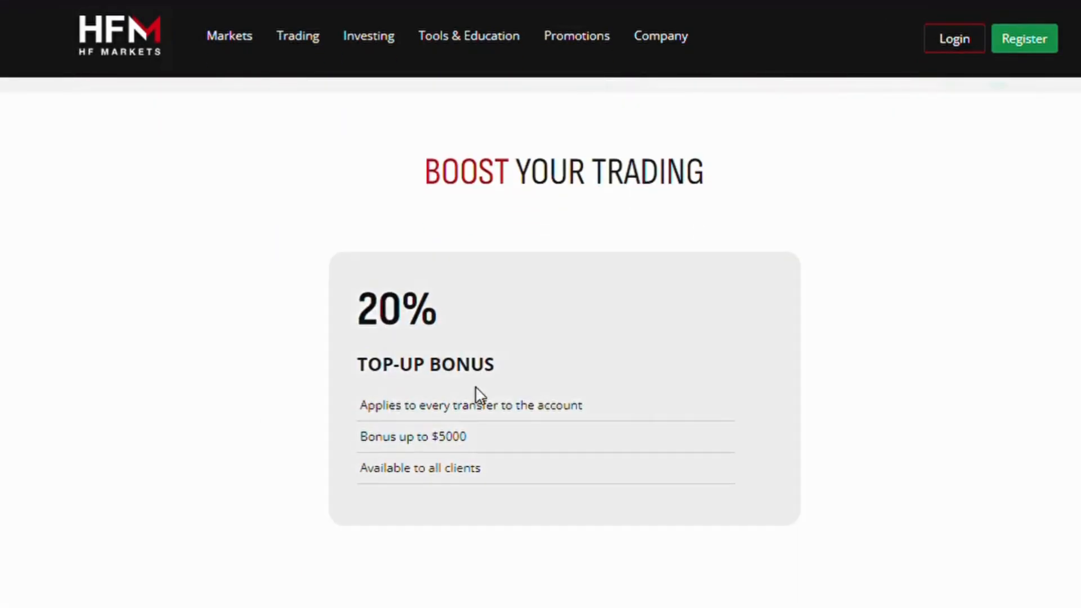
{"action": "mouse_move", "coordinate": [916, 285]}
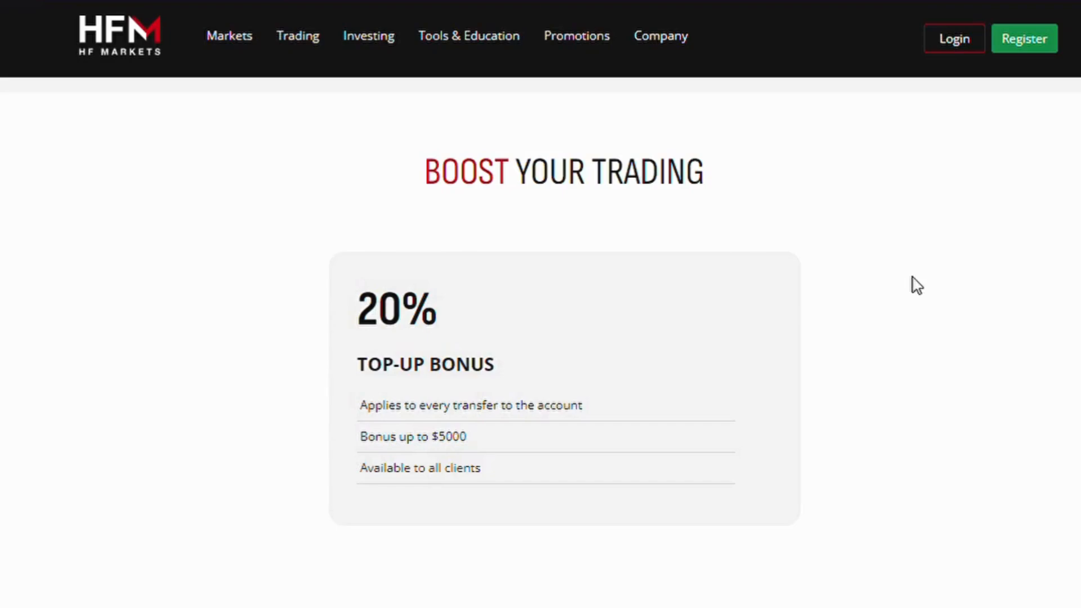
{"action": "mouse_move", "coordinate": [387, 383]}
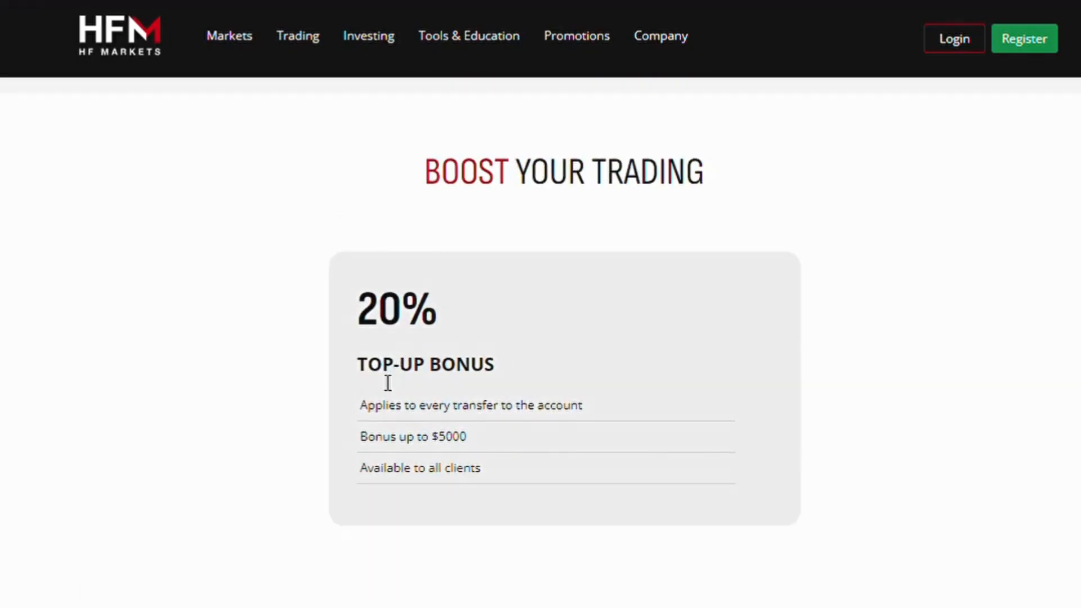
{"action": "double_click", "coordinate": [470, 404]}
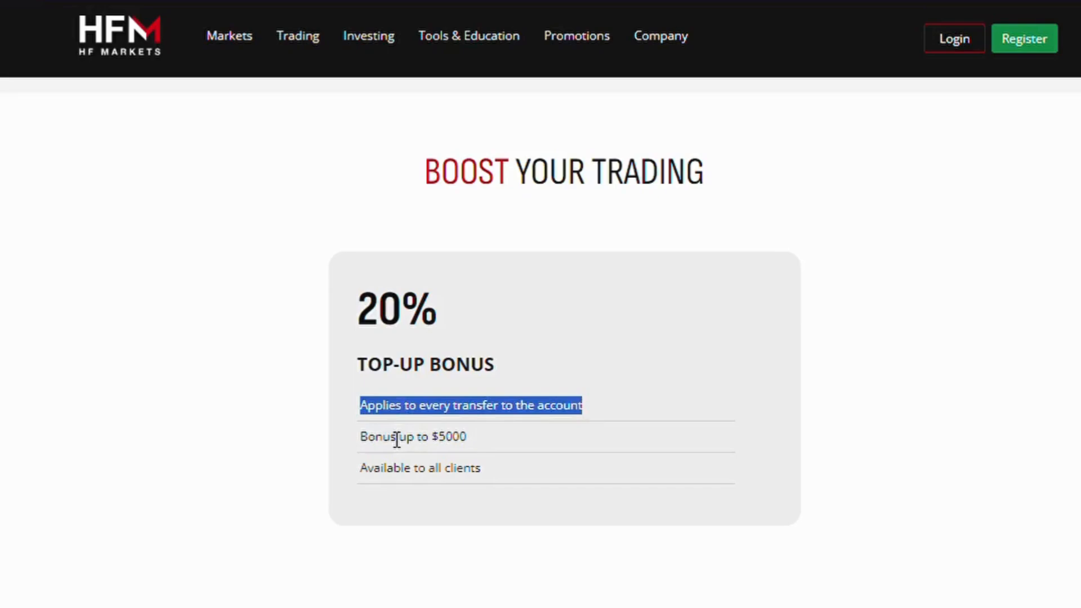
{"action": "double_click", "coordinate": [419, 468]}
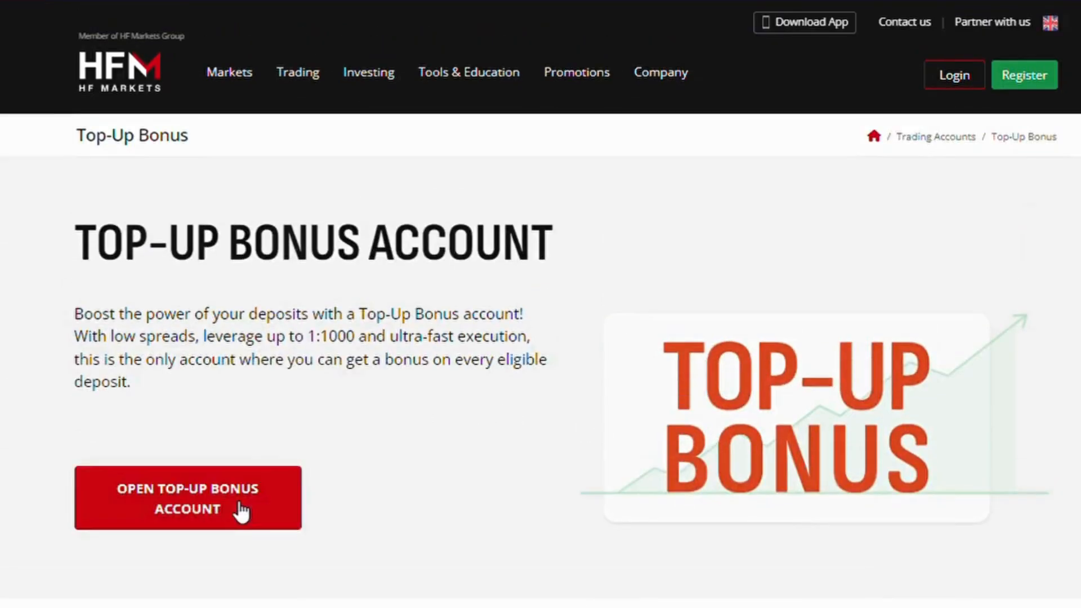
{"action": "mouse_move", "coordinate": [216, 509]}
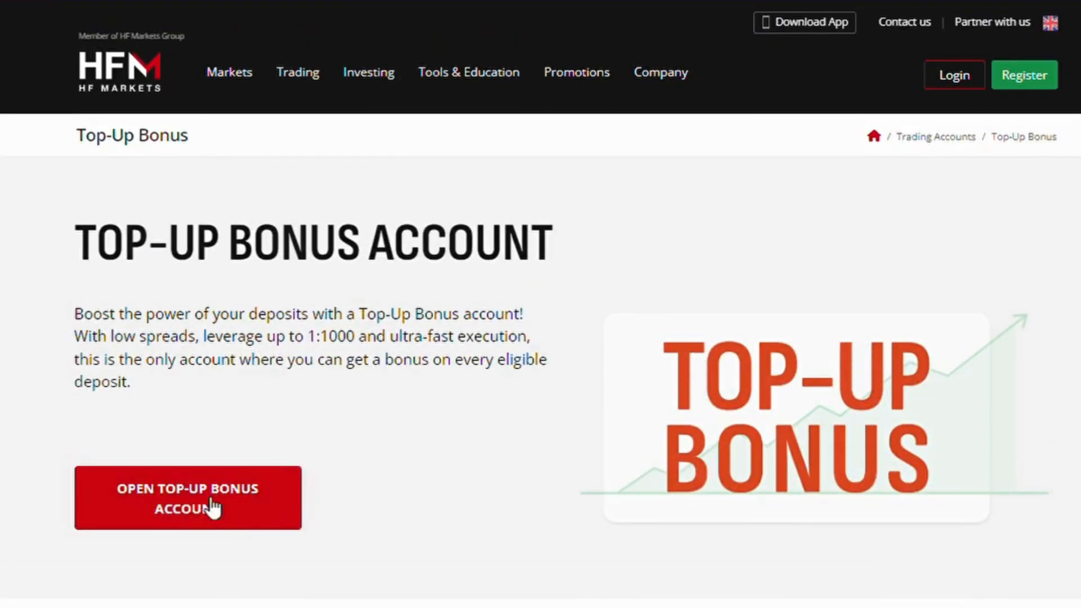
Step: Start a Top-Up Bonus account registration, compare the Joint form, and settle on Individual
{"action": "left_click", "coordinate": [187, 498]}
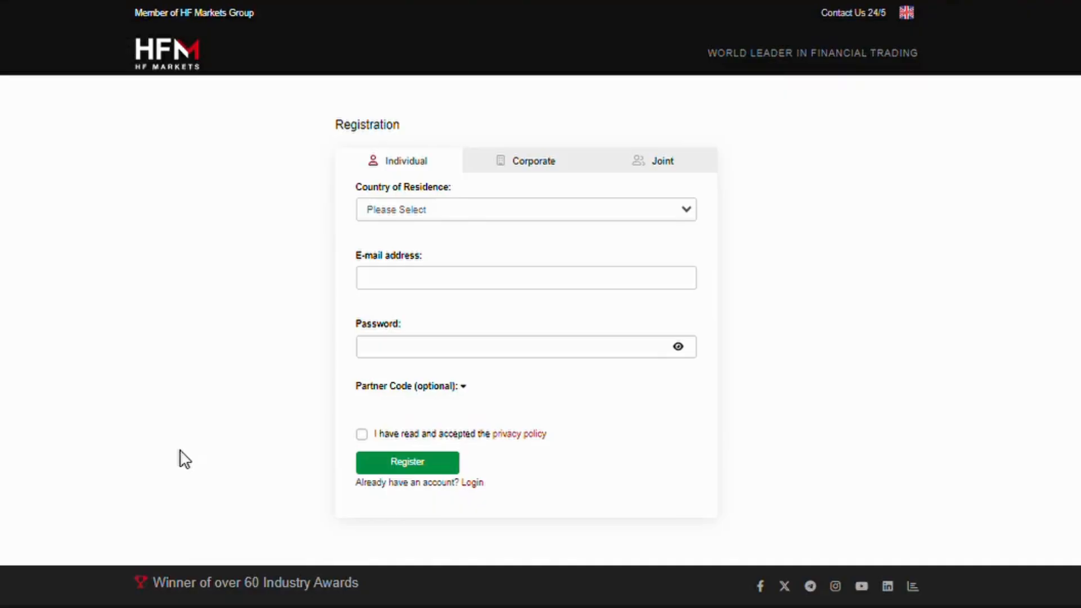
{"action": "left_click", "coordinate": [533, 161]}
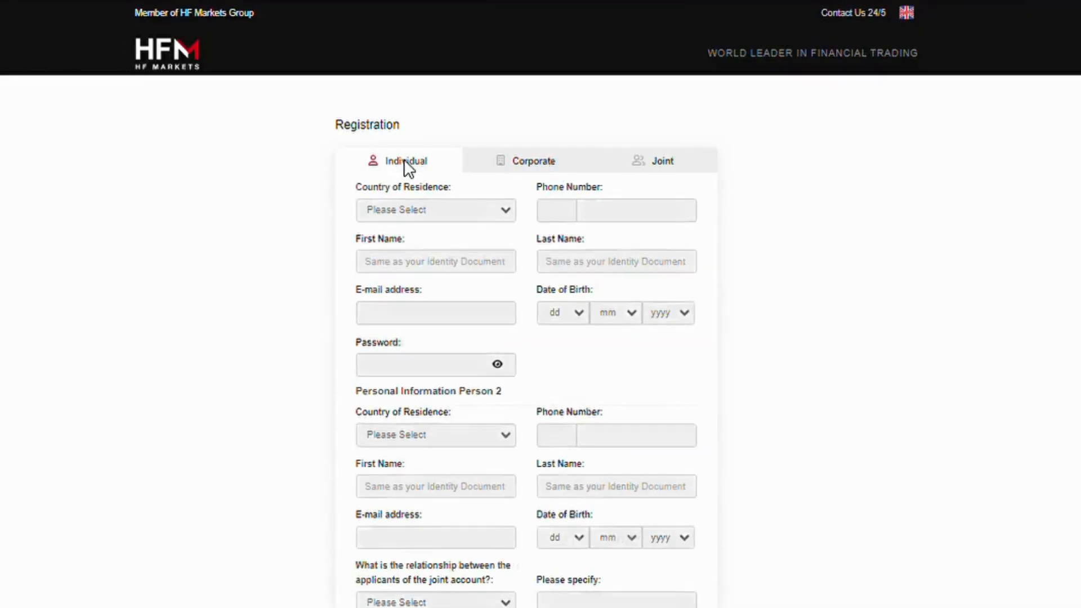
{"action": "left_click", "coordinate": [404, 161]}
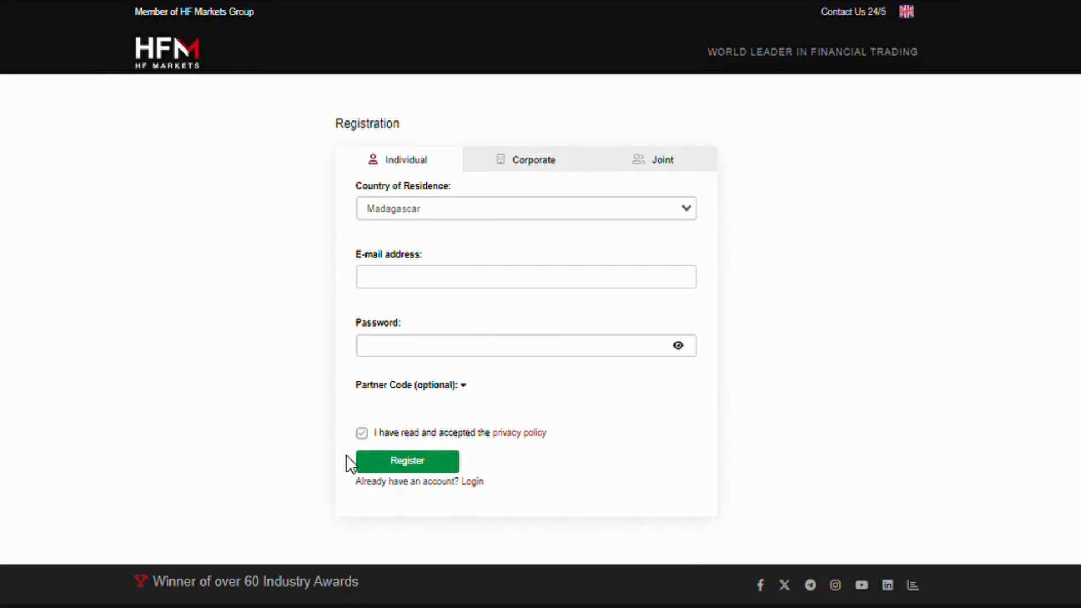
{"action": "mouse_move", "coordinate": [453, 468]}
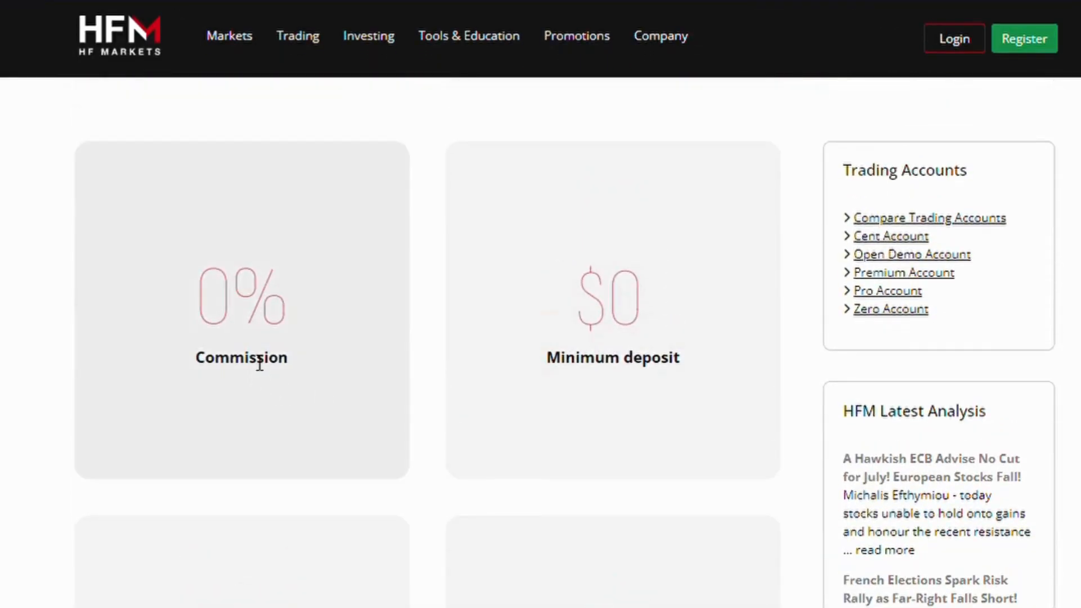
{"action": "mouse_move", "coordinate": [609, 293]}
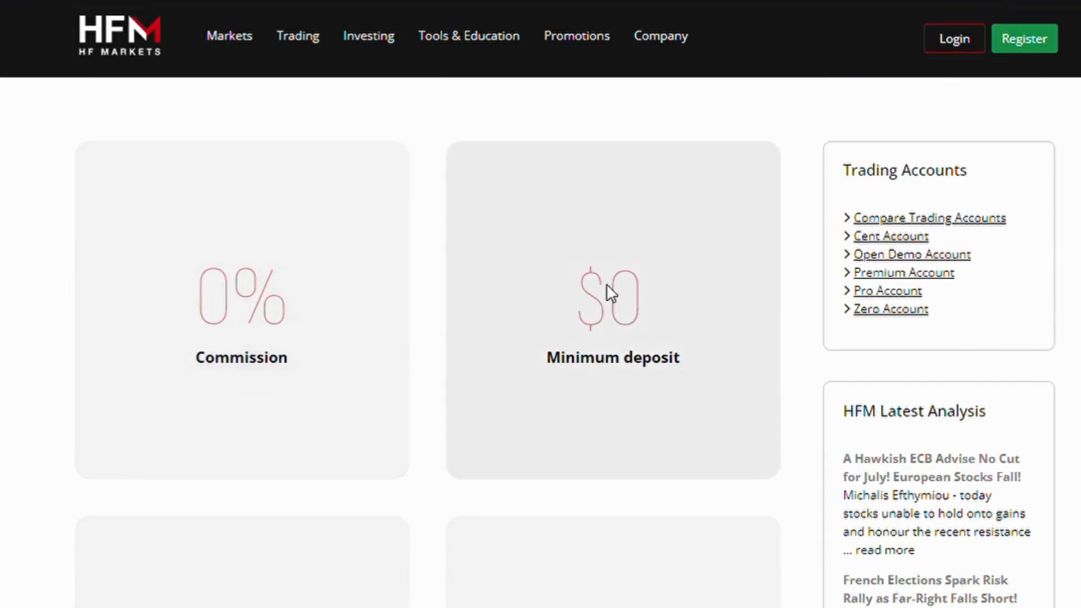
{"action": "mouse_move", "coordinate": [606, 352]}
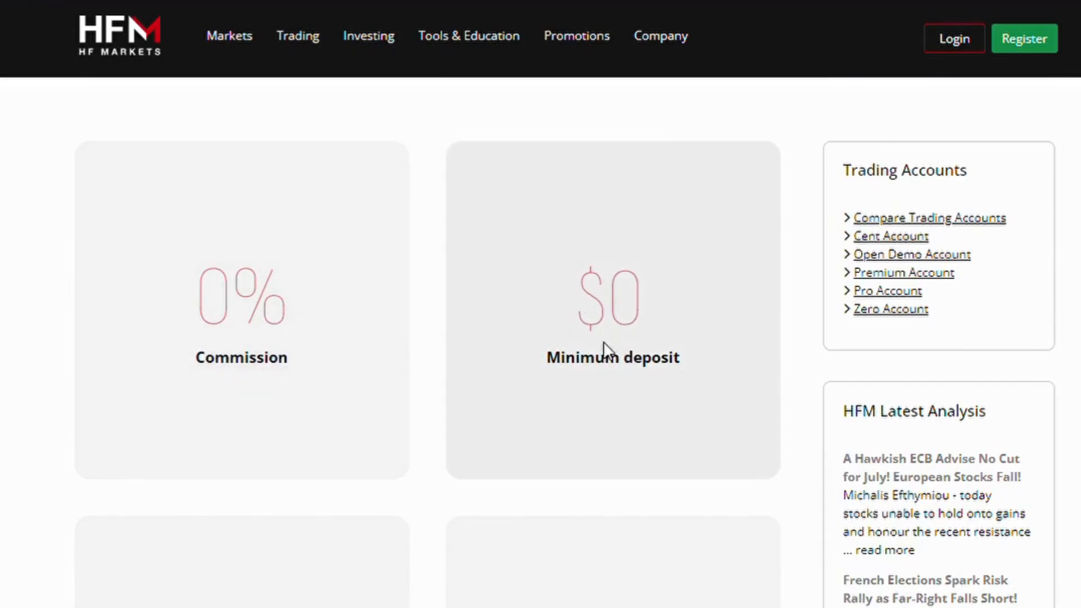
Step: Scroll to the feature cards: 0% commission, $0 minimum deposit, 1:1000 leverage, low spreads
{"action": "scroll", "scroll_direction": "down", "scroll_amount": 3}
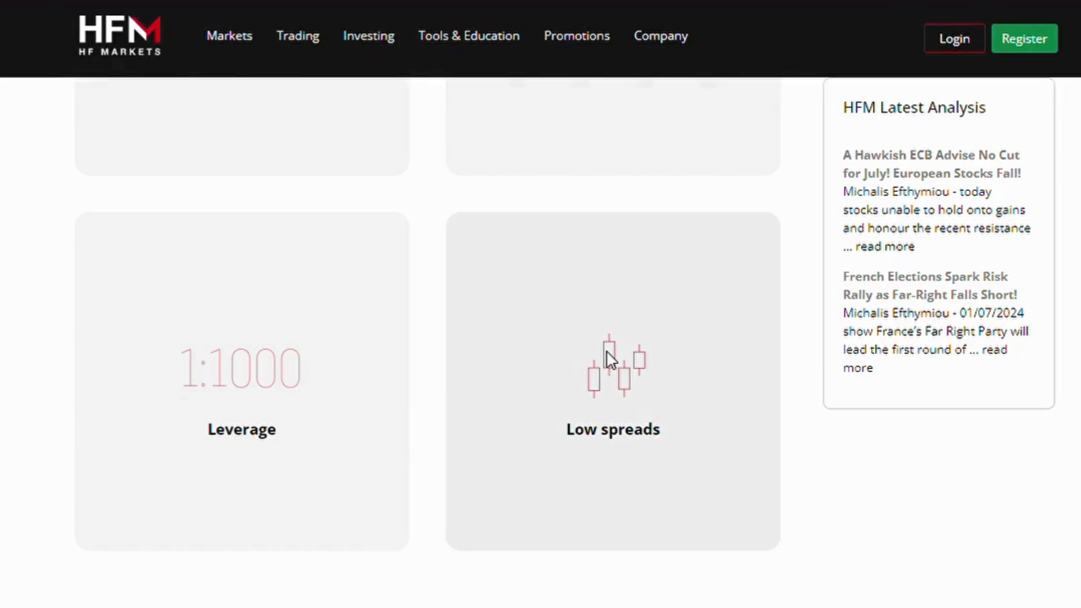
{"action": "mouse_move", "coordinate": [607, 419]}
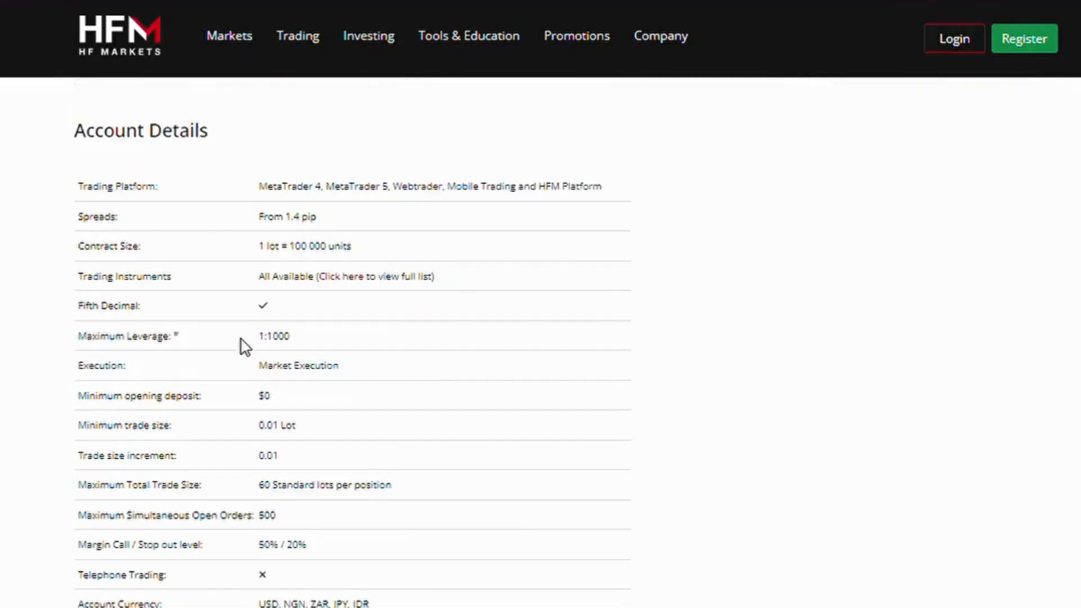
Step: Highlight the upper Account Details rows: Contract Size, trading instruments, Minimum trade size, Trade size increment
{"action": "scroll", "scroll_direction": "up", "scroll_amount": 3}
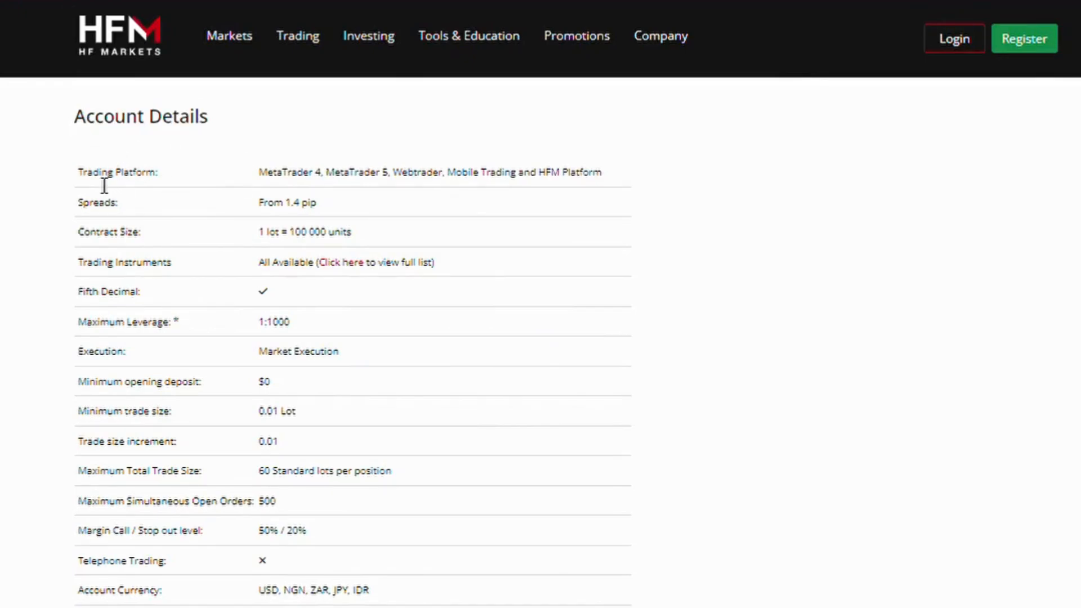
{"action": "mouse_move", "coordinate": [526, 220]}
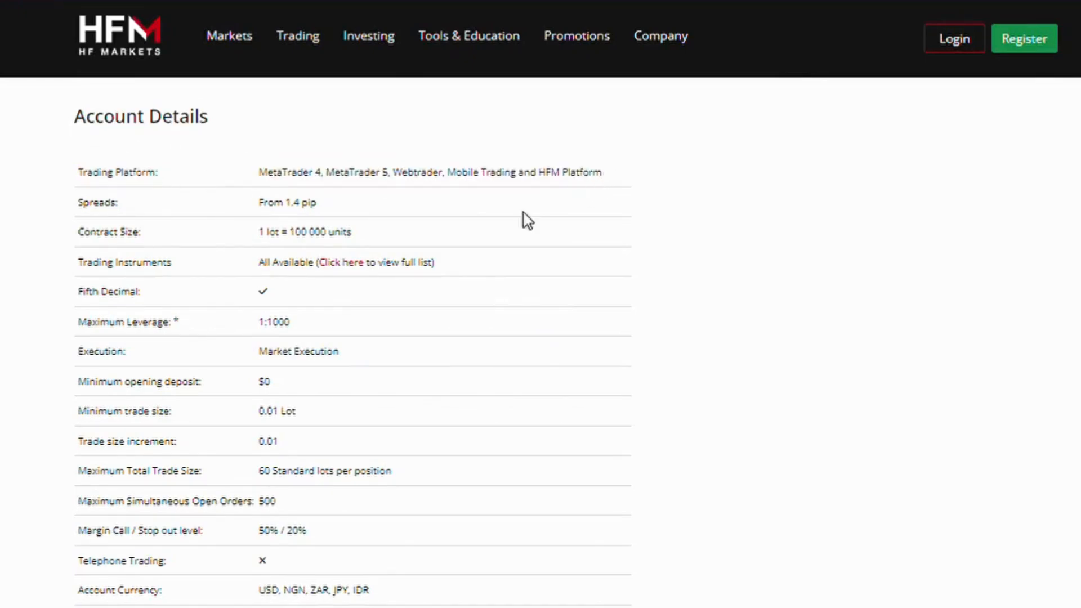
{"action": "mouse_move", "coordinate": [157, 311]}
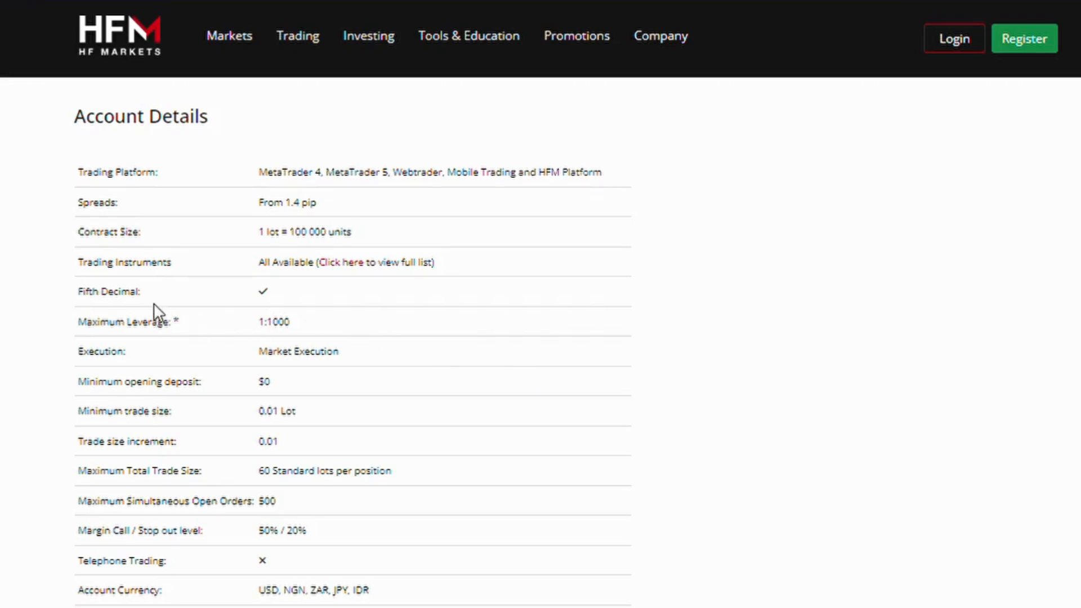
{"action": "double_click", "coordinate": [97, 202]}
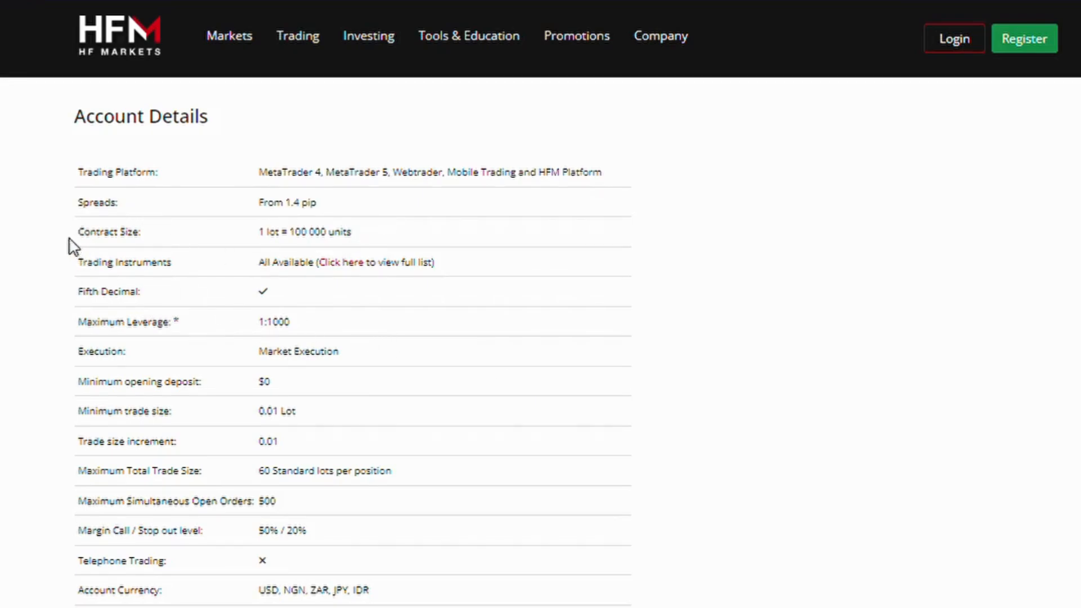
{"action": "double_click", "coordinate": [108, 231]}
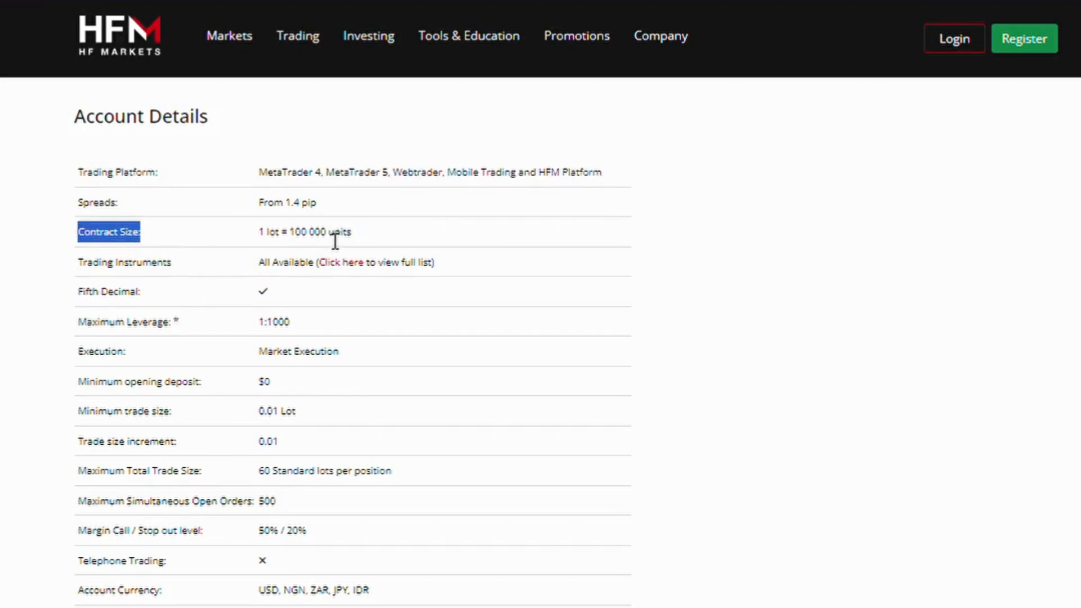
{"action": "double_click", "coordinate": [304, 232]}
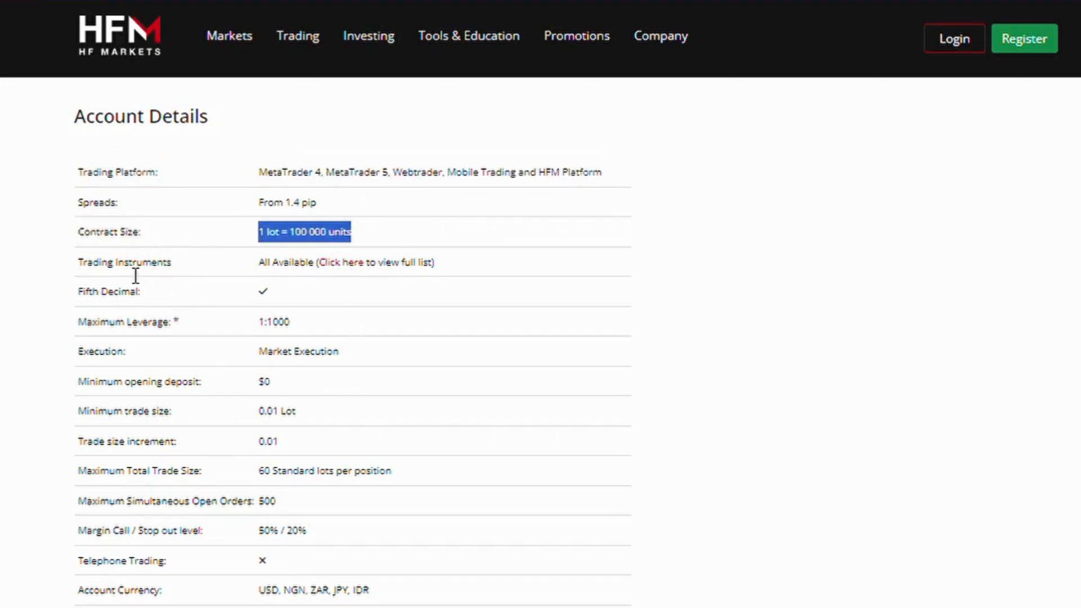
{"action": "double_click", "coordinate": [124, 262]}
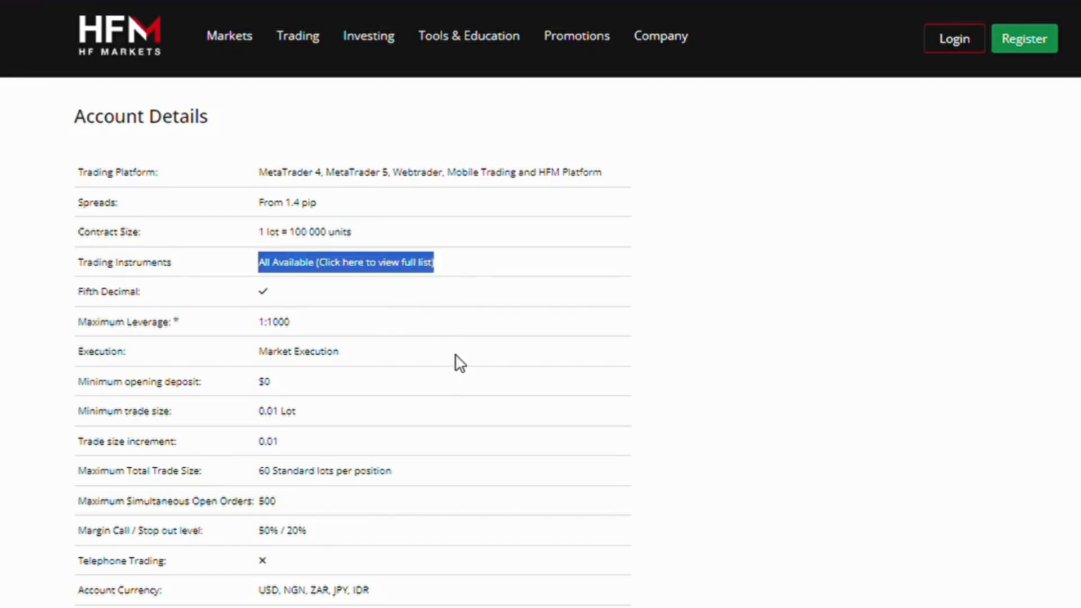
{"action": "mouse_move", "coordinate": [404, 276]}
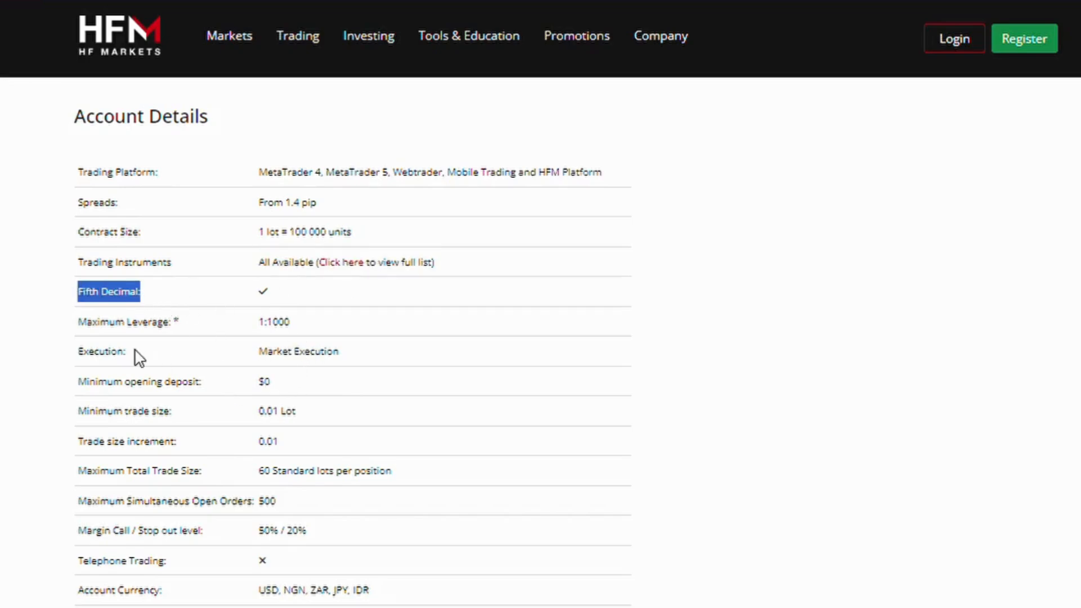
{"action": "double_click", "coordinate": [277, 321]}
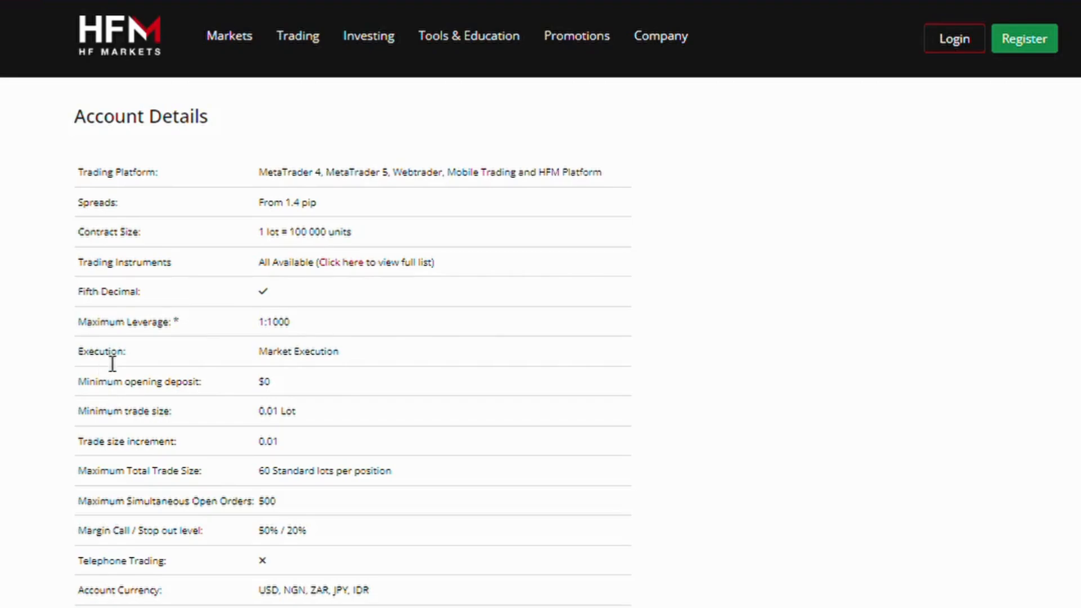
{"action": "mouse_move", "coordinate": [126, 390]}
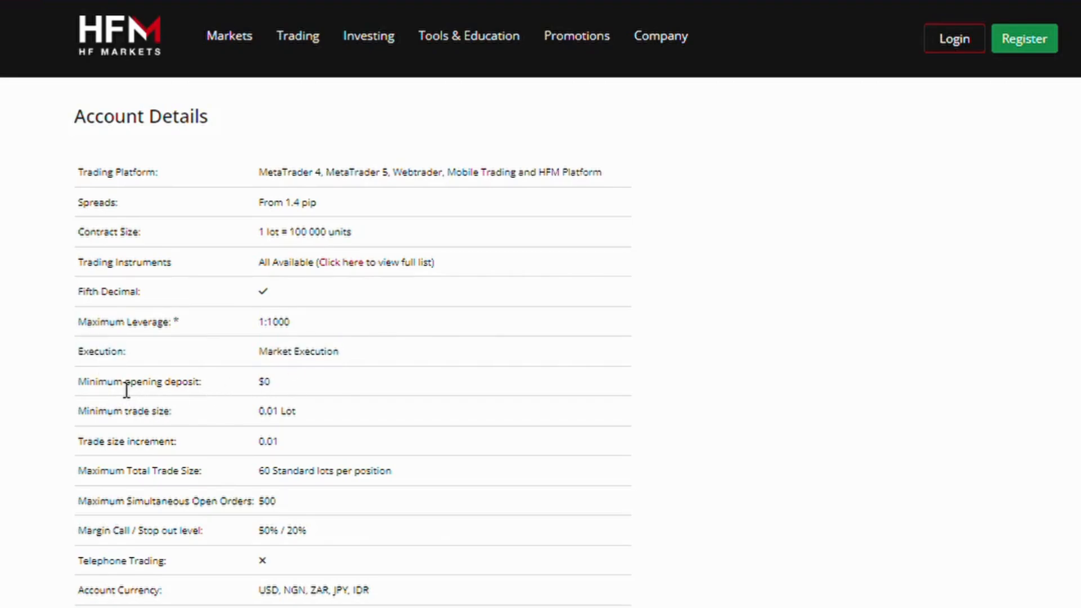
{"action": "double_click", "coordinate": [137, 382]}
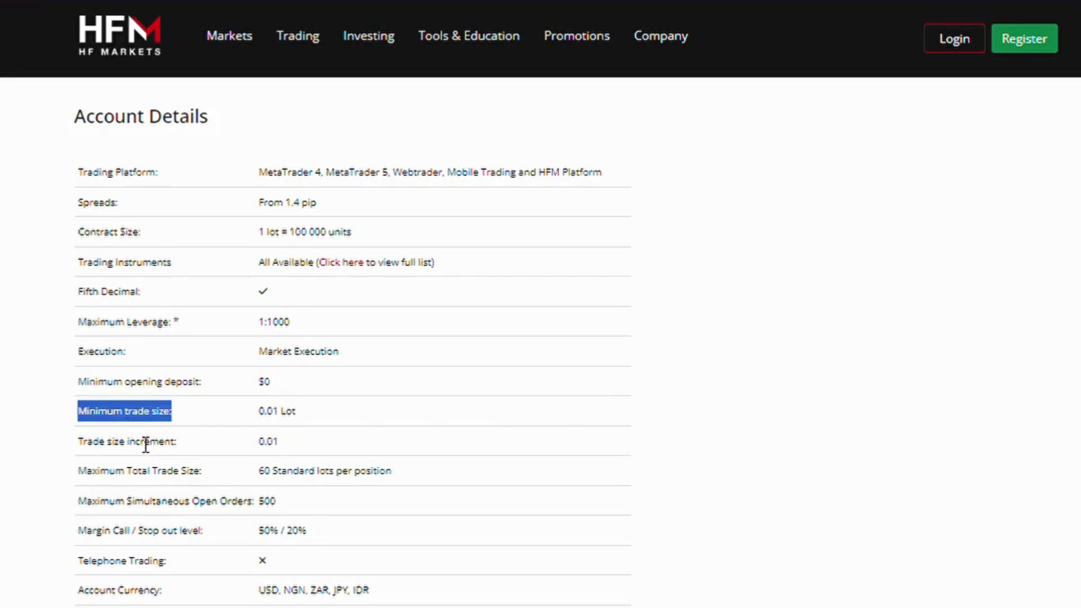
{"action": "double_click", "coordinate": [126, 441]}
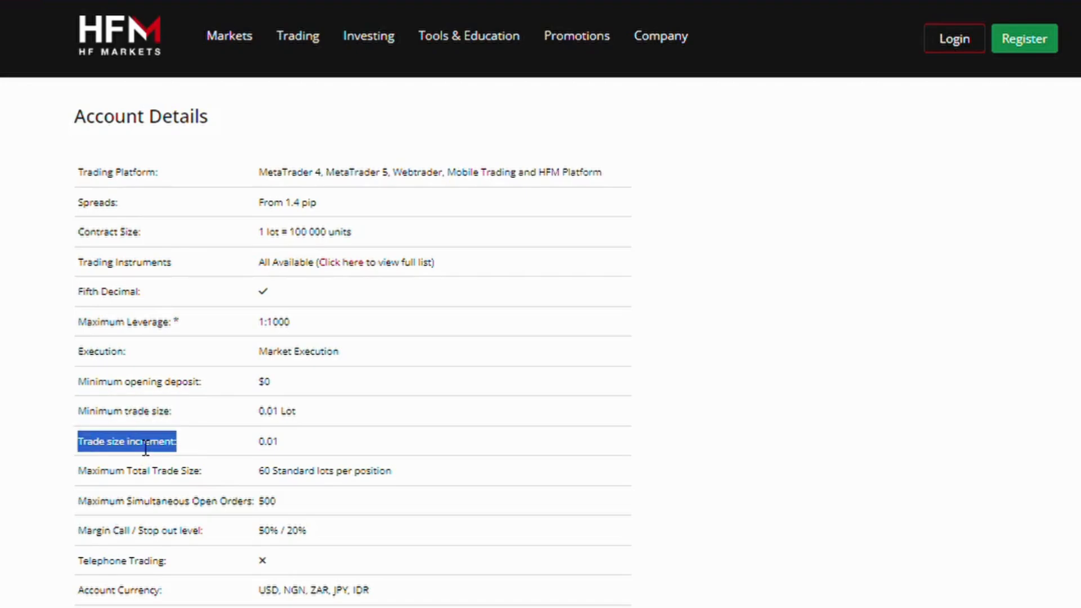
{"action": "mouse_move", "coordinate": [153, 480]}
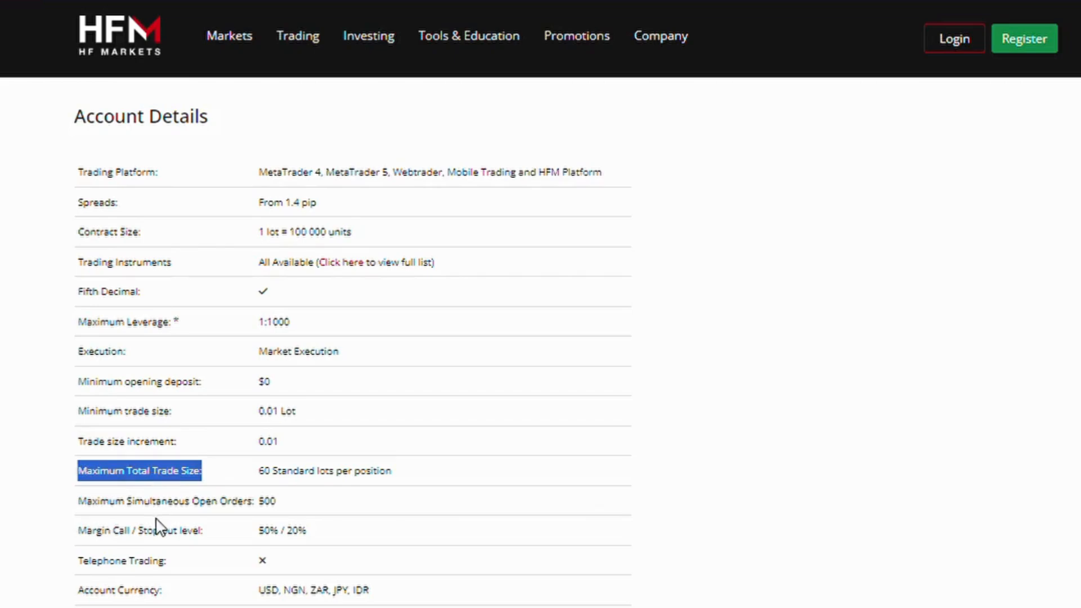
{"action": "mouse_move", "coordinate": [164, 514]}
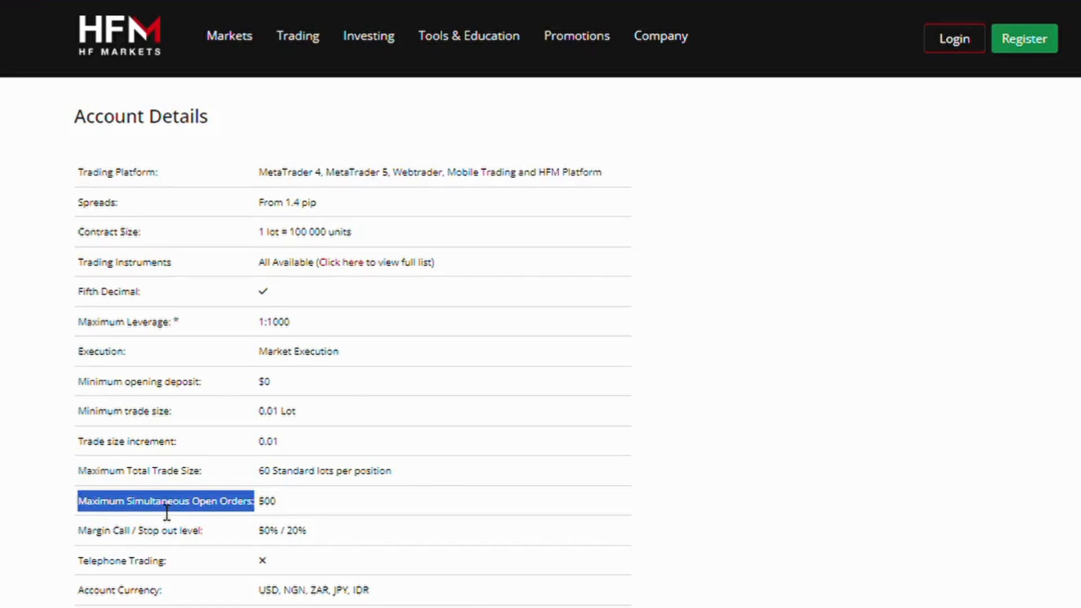
Step: Highlight the lower rows, Margin Call / Stop out level and Commission, down to the footnotes
{"action": "scroll", "scroll_direction": "down", "scroll_amount": 3}
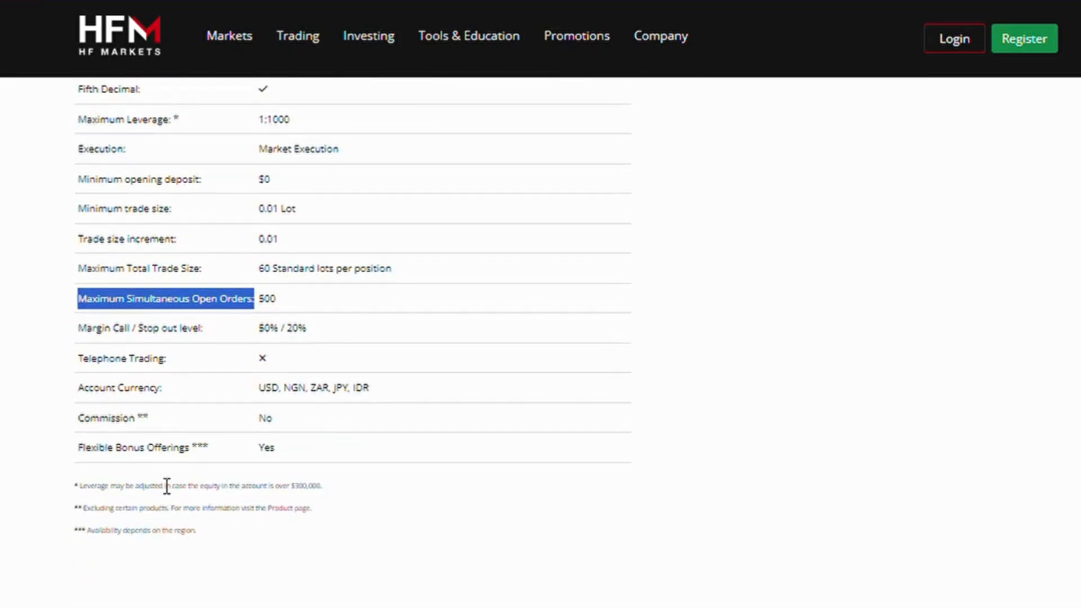
{"action": "double_click", "coordinate": [170, 327]}
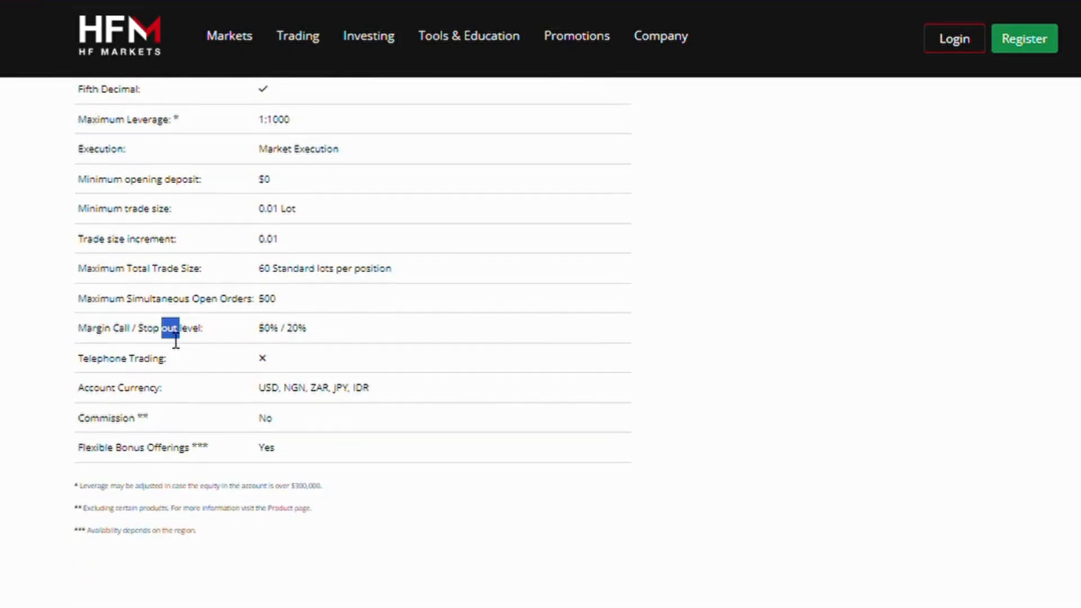
{"action": "triple_click", "coordinate": [140, 327]}
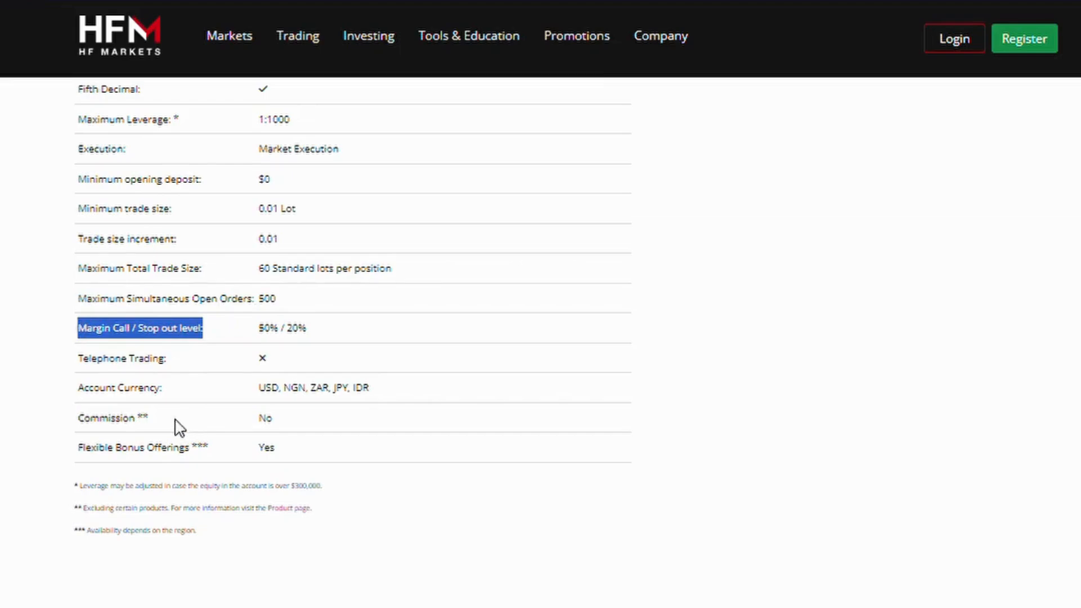
{"action": "mouse_move", "coordinate": [145, 365]}
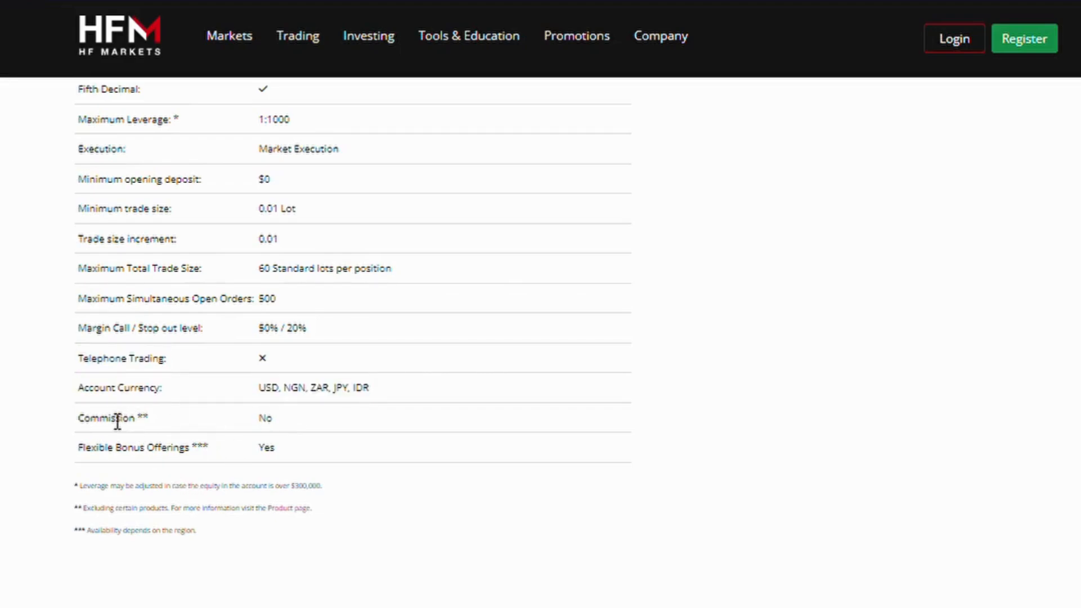
{"action": "double_click", "coordinate": [106, 418]}
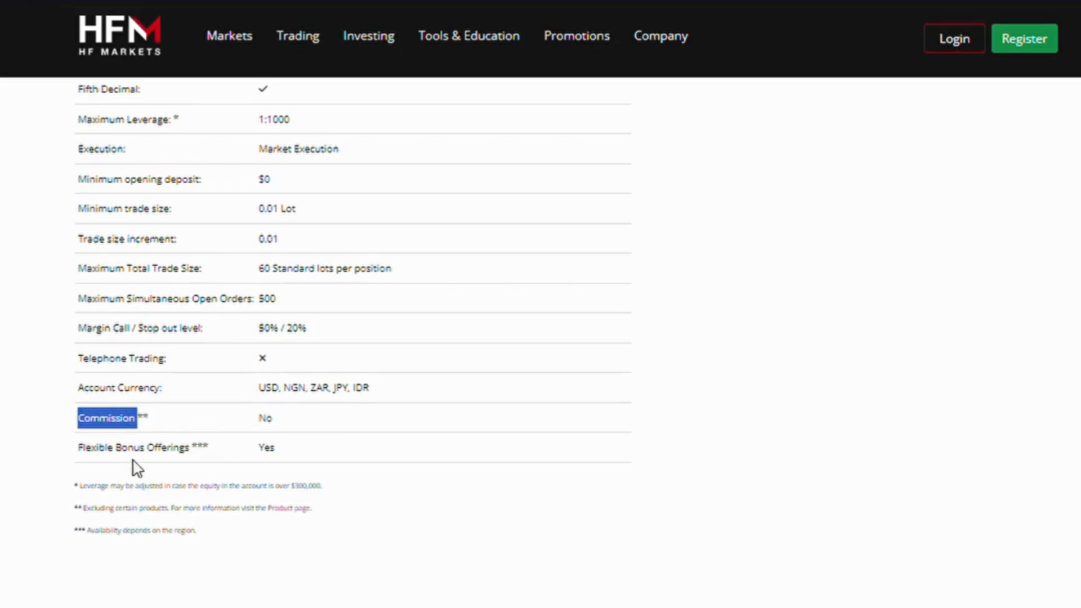
{"action": "mouse_move", "coordinate": [138, 458]}
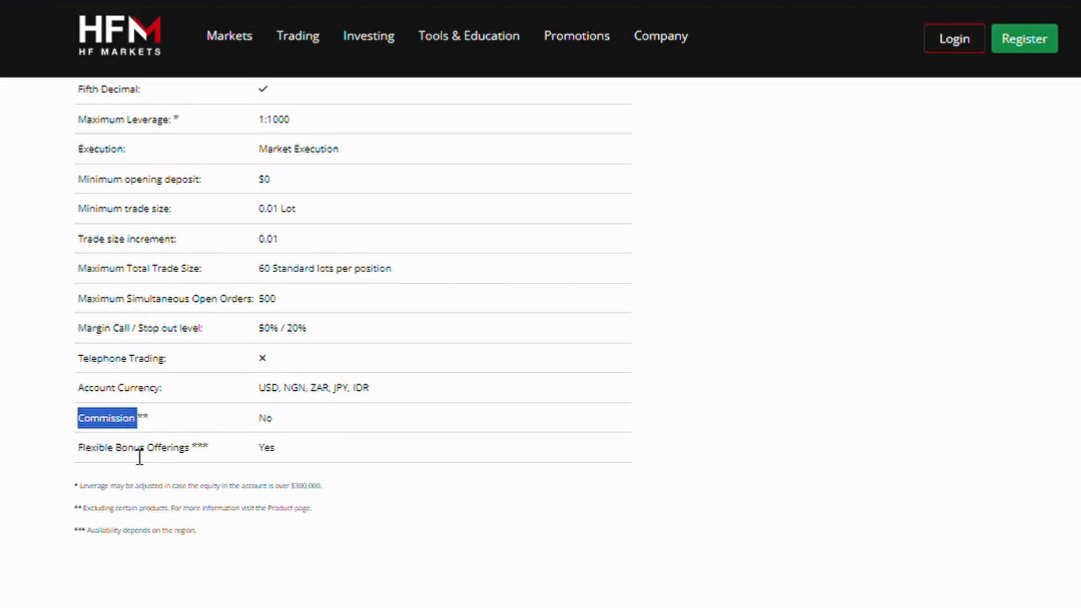
{"action": "double_click", "coordinate": [134, 447]}
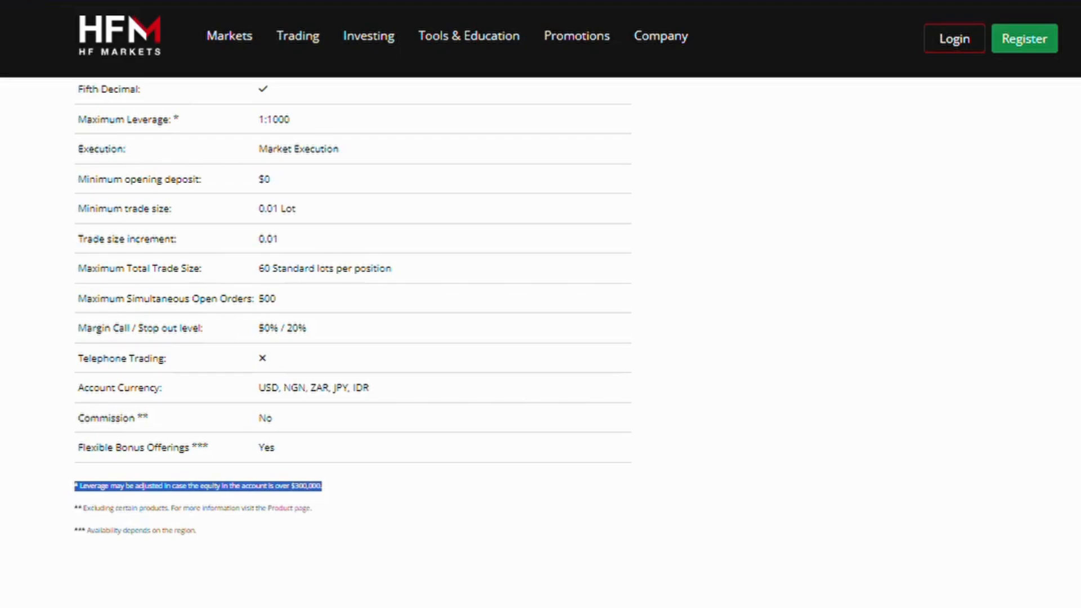
{"action": "mouse_move", "coordinate": [174, 596]}
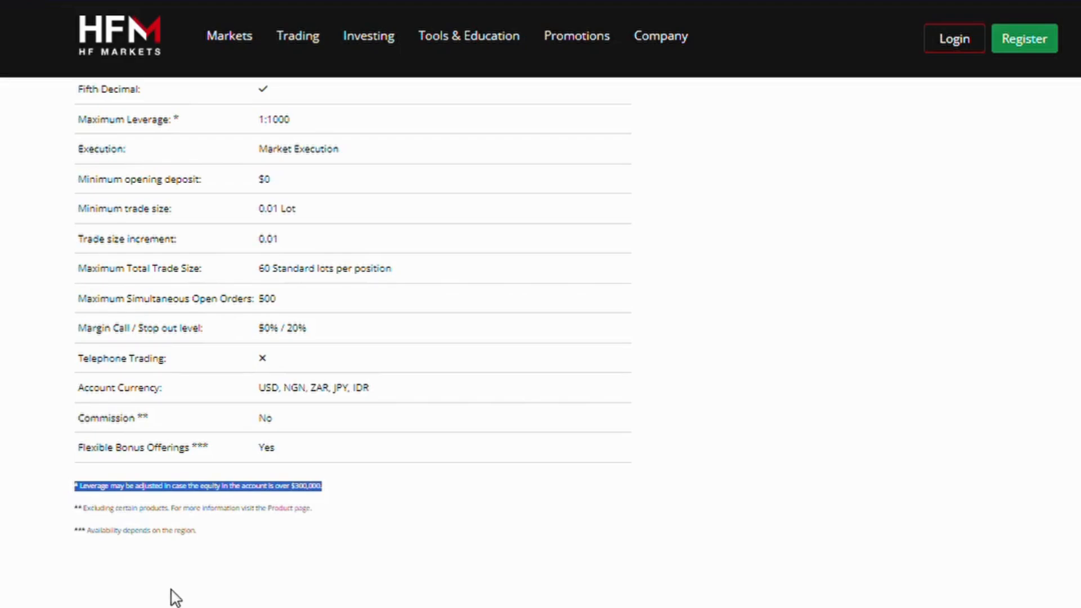
{"action": "mouse_move", "coordinate": [140, 509]}
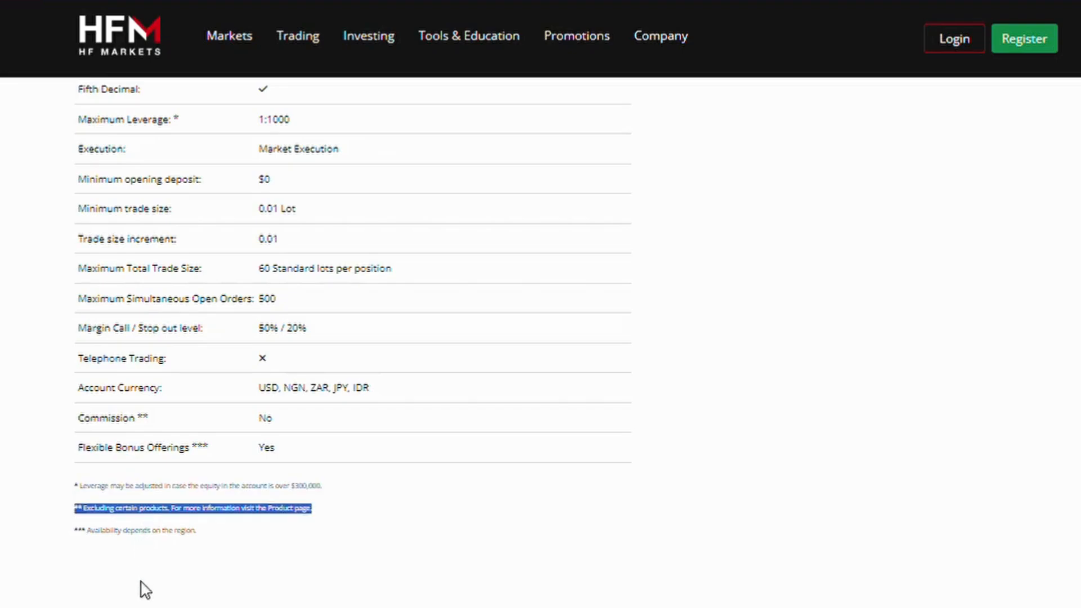
{"action": "mouse_move", "coordinate": [152, 535]}
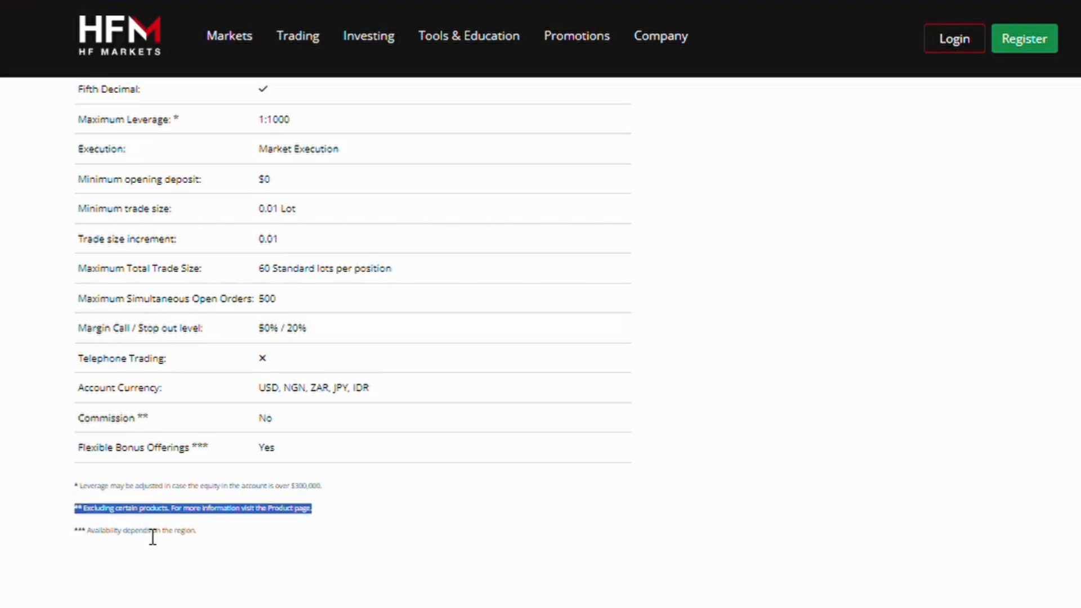
{"action": "double_click", "coordinate": [135, 530]}
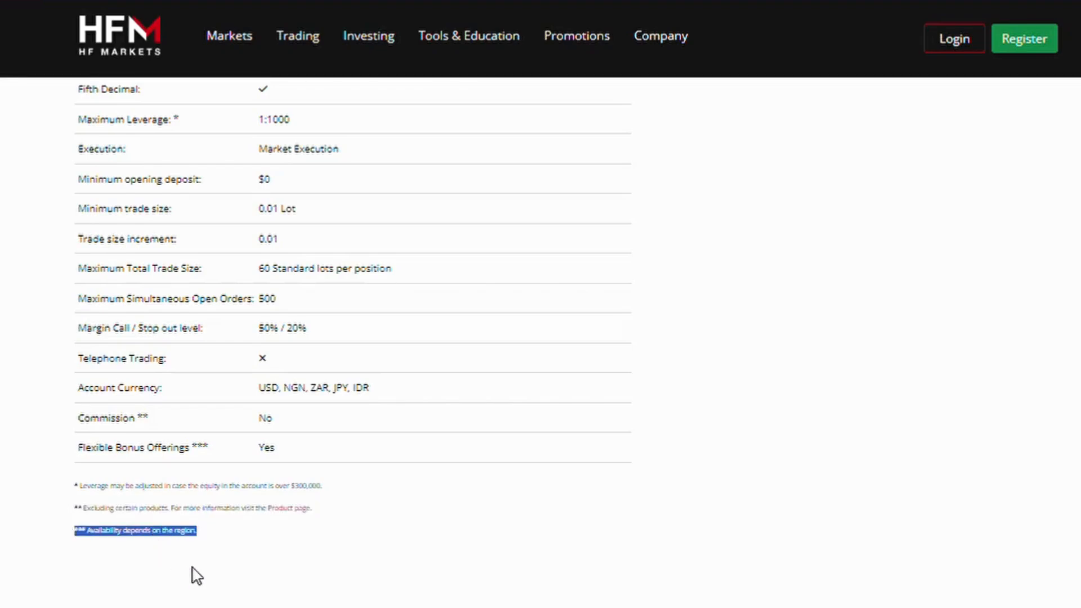
Step: Expand the FAQ answer on tradable instruments and clear its text highlight
{"action": "scroll", "scroll_direction": "down", "scroll_amount": 3}
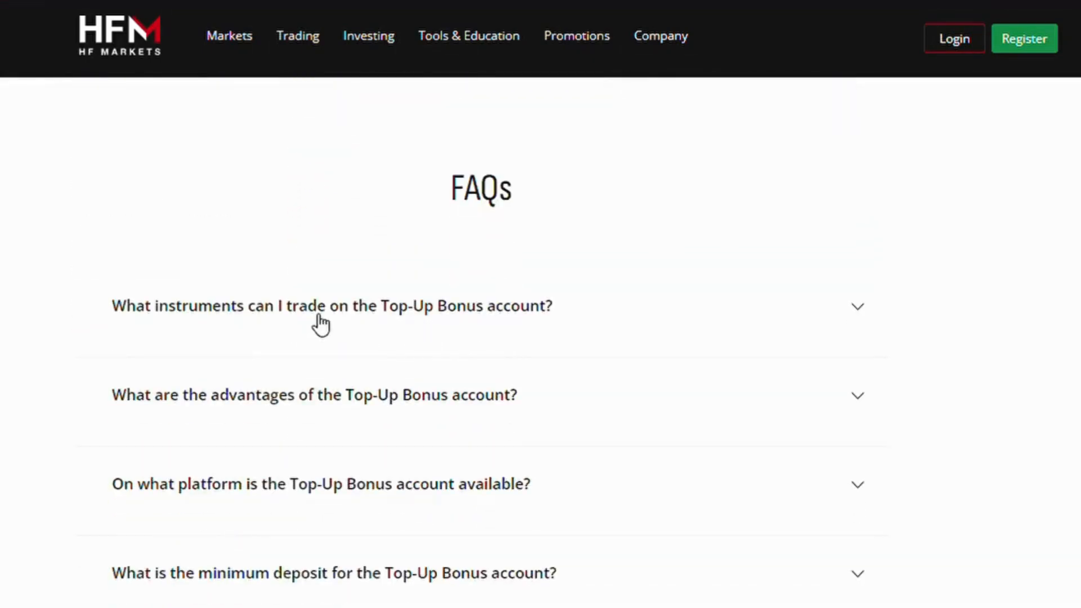
{"action": "left_click", "coordinate": [331, 305]}
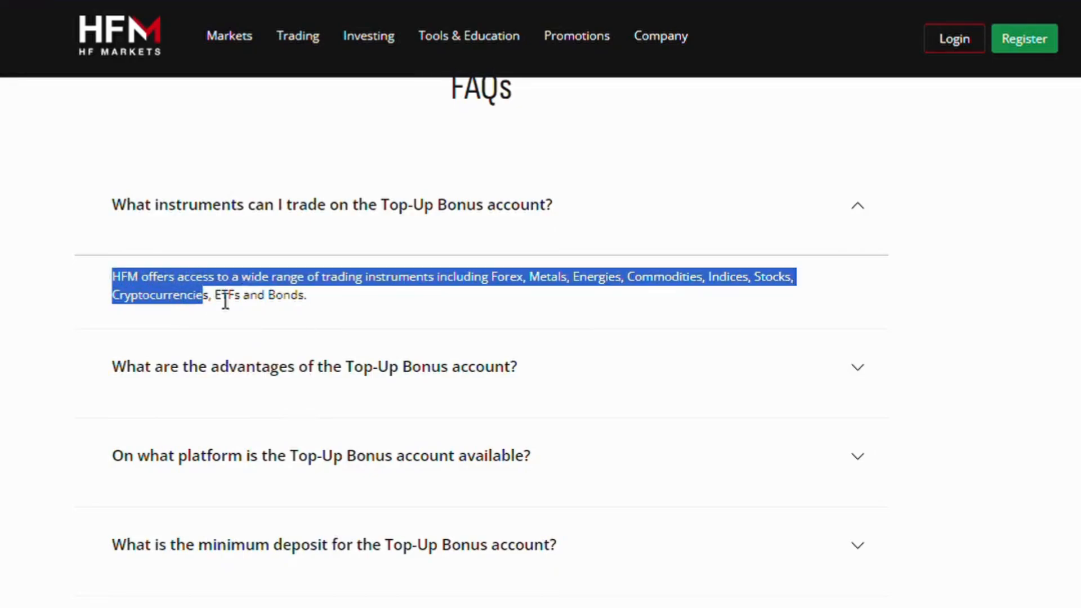
{"action": "left_click", "coordinate": [431, 331]}
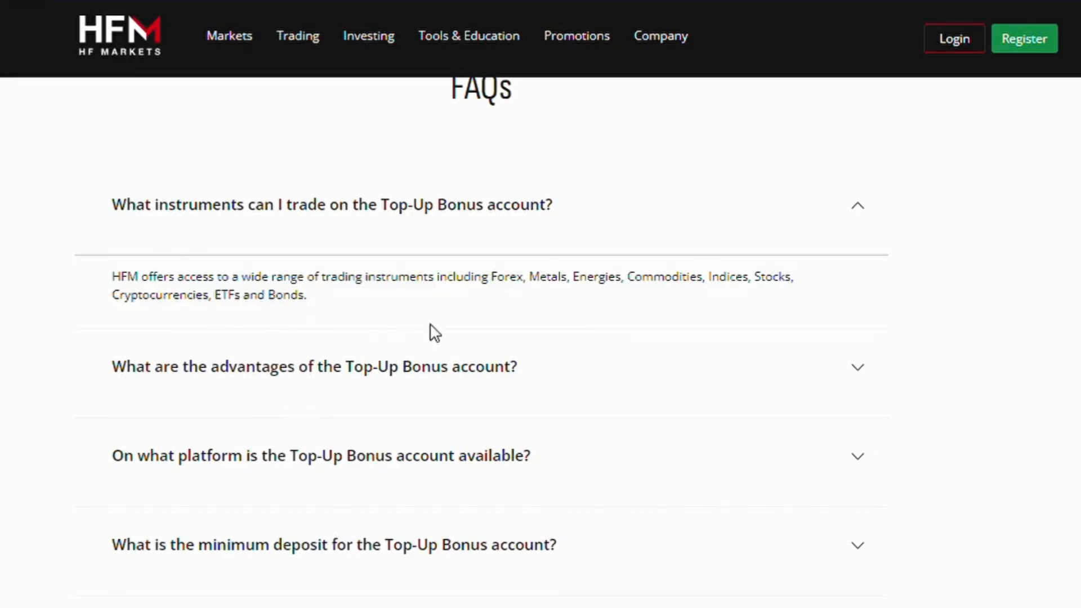
Step: Expand the FAQ answer about the Top-Up Bonus account's advantages
{"action": "scroll", "scroll_direction": "up", "scroll_amount": 3}
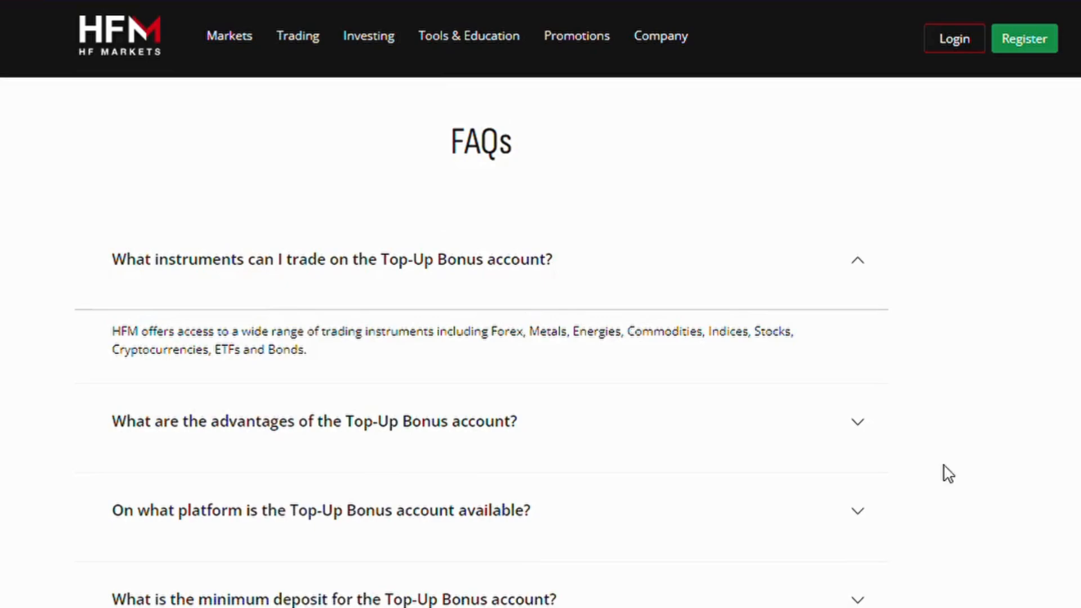
{"action": "mouse_move", "coordinate": [402, 367]}
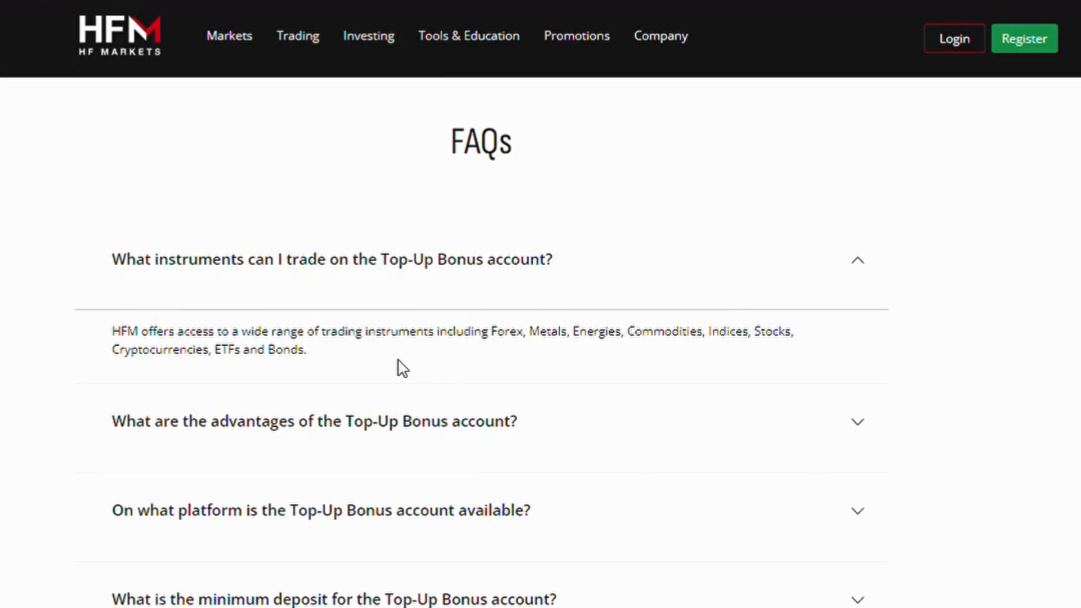
{"action": "mouse_move", "coordinate": [393, 392]}
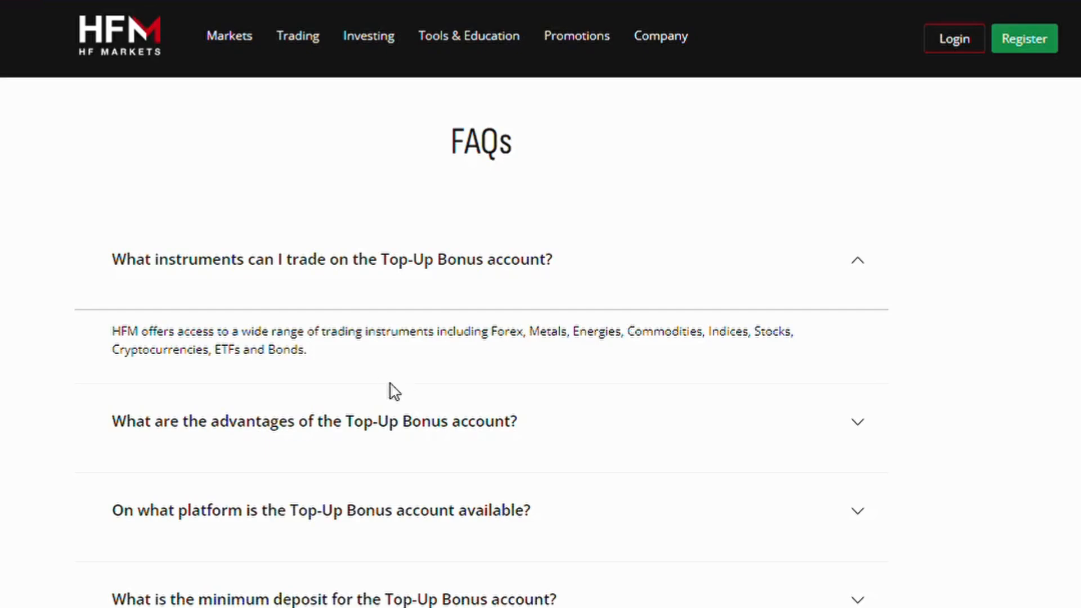
{"action": "left_click", "coordinate": [314, 422]}
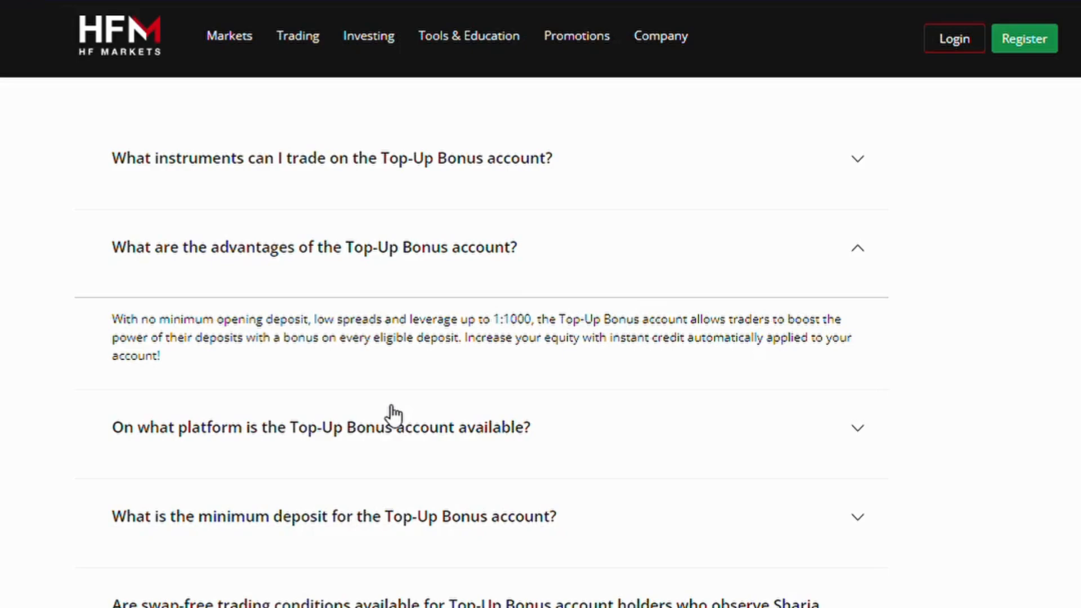
{"action": "mouse_move", "coordinate": [564, 267]}
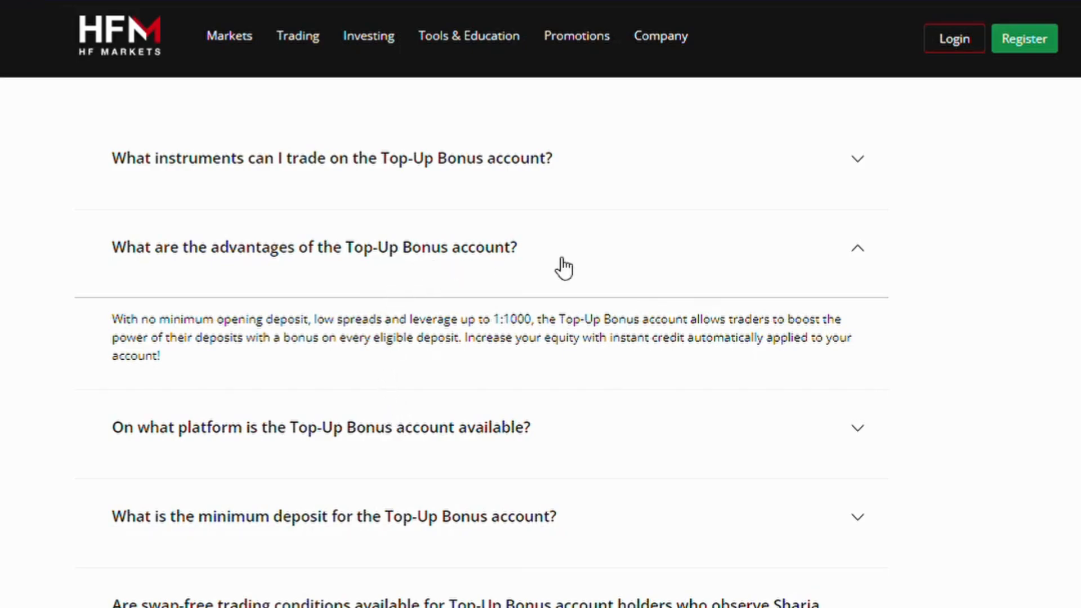
{"action": "mouse_move", "coordinate": [770, 282]}
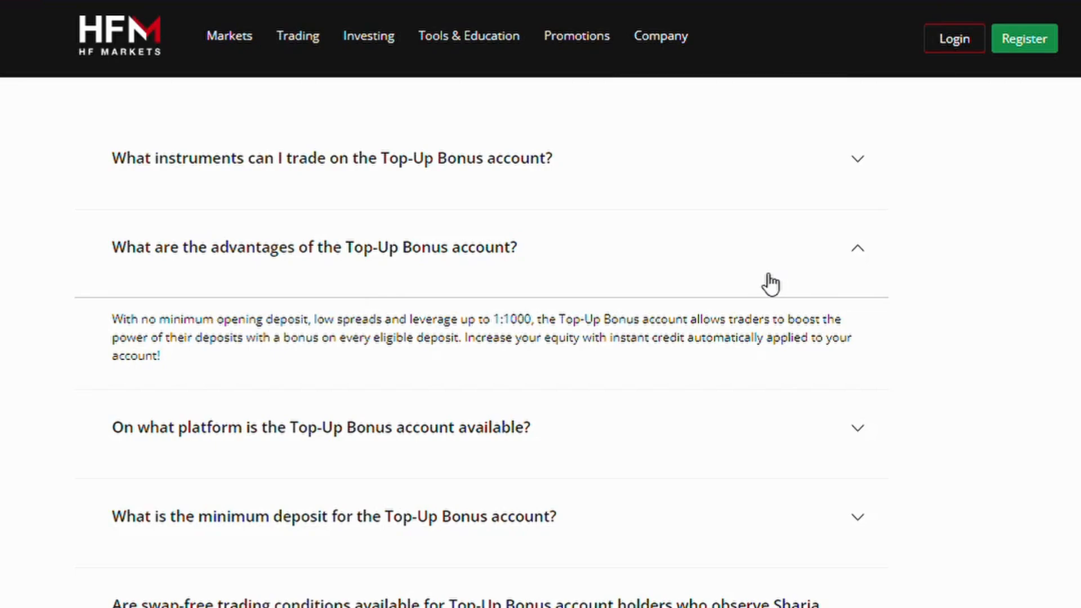
{"action": "mouse_move", "coordinate": [766, 287]}
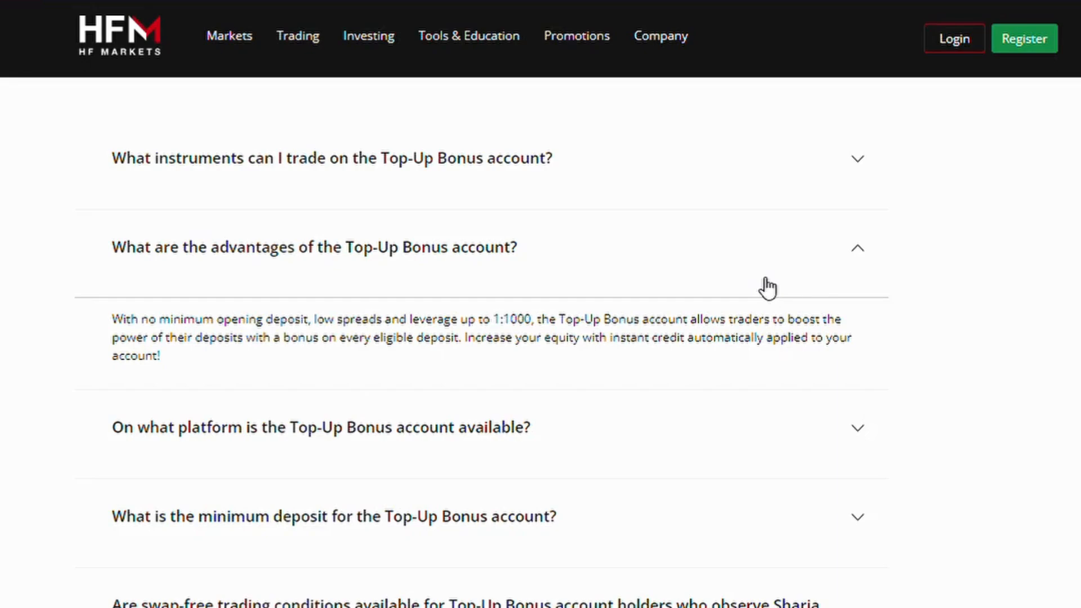
{"action": "mouse_move", "coordinate": [765, 294]}
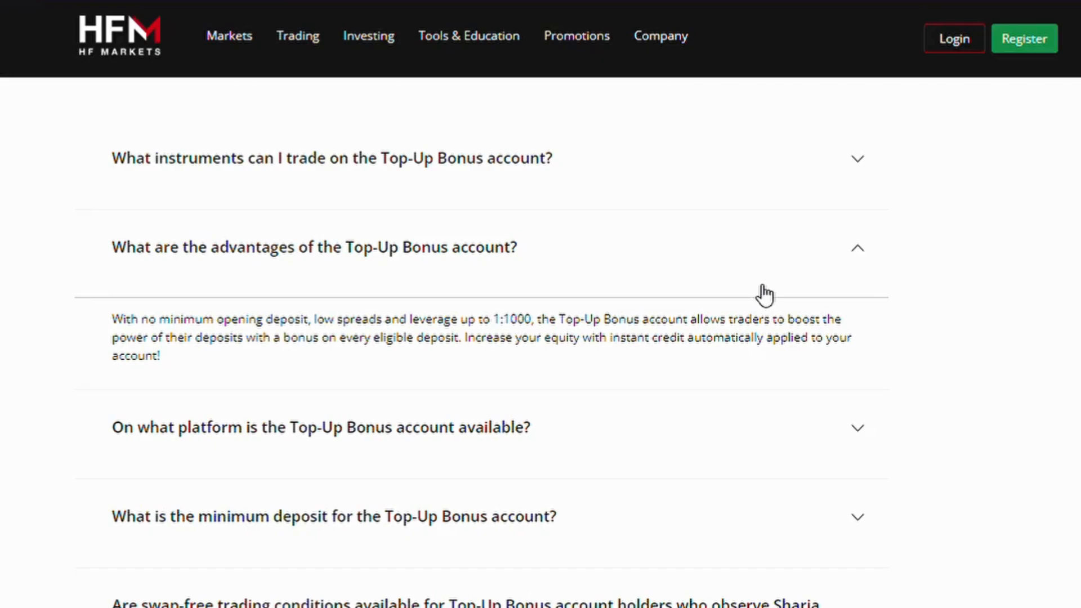
Step: Expand the platforms answer (MT4, MT5, HFM App) and scroll down toward the swap-free question
{"action": "left_click", "coordinate": [321, 427]}
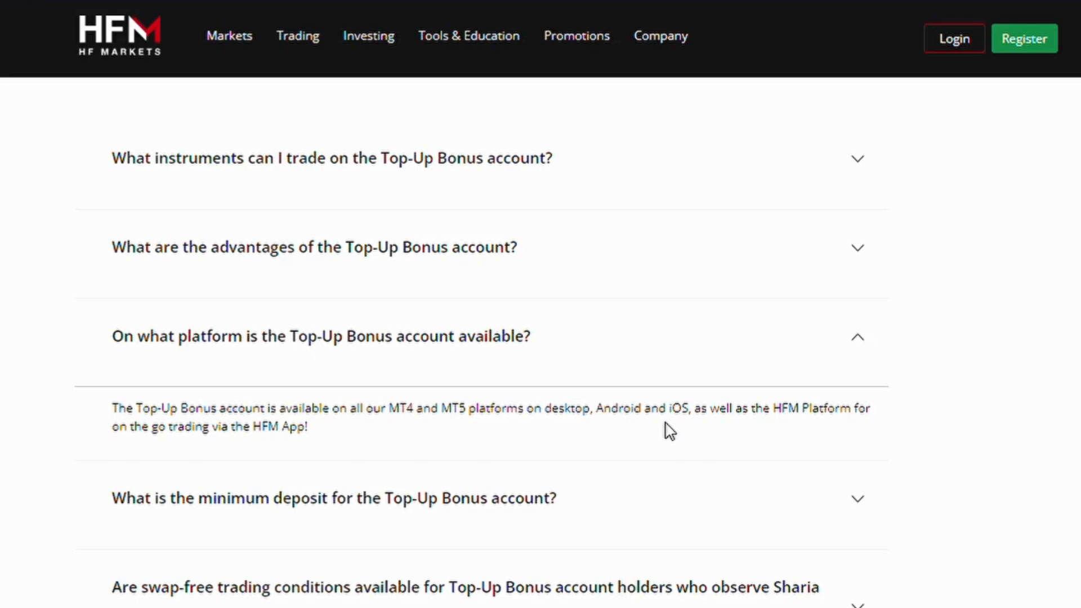
{"action": "mouse_move", "coordinate": [668, 441]}
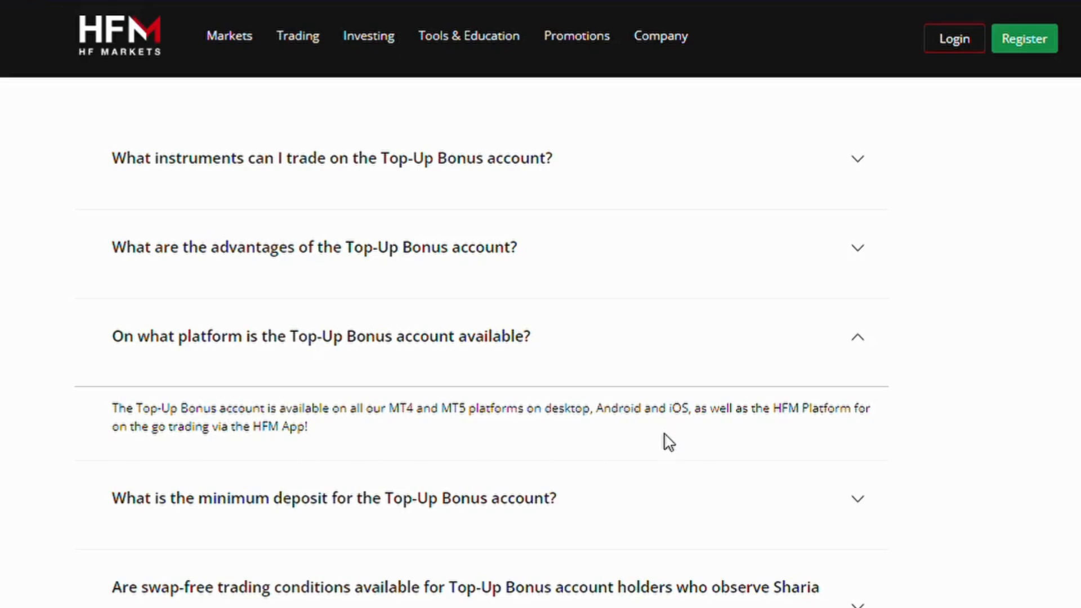
{"action": "mouse_move", "coordinate": [692, 499]}
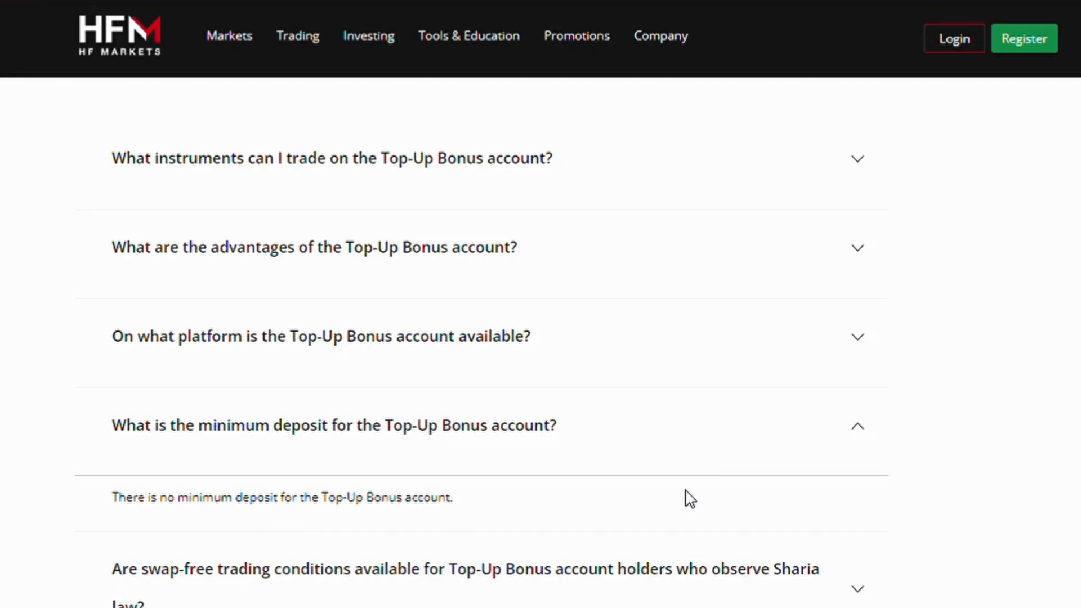
{"action": "scroll", "scroll_direction": "down", "scroll_amount": 3}
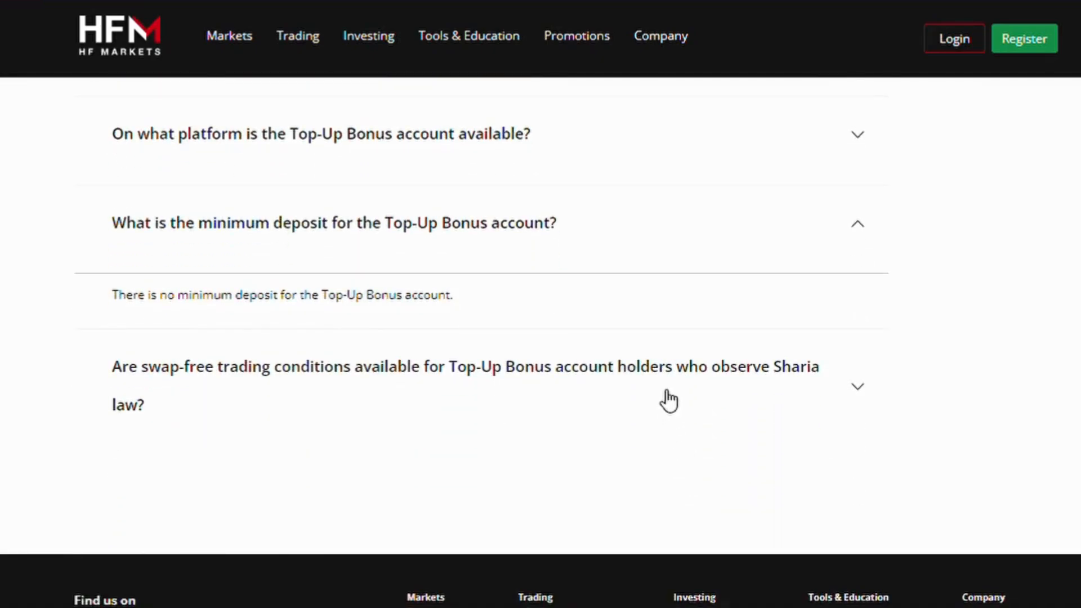
{"action": "mouse_move", "coordinate": [667, 391]}
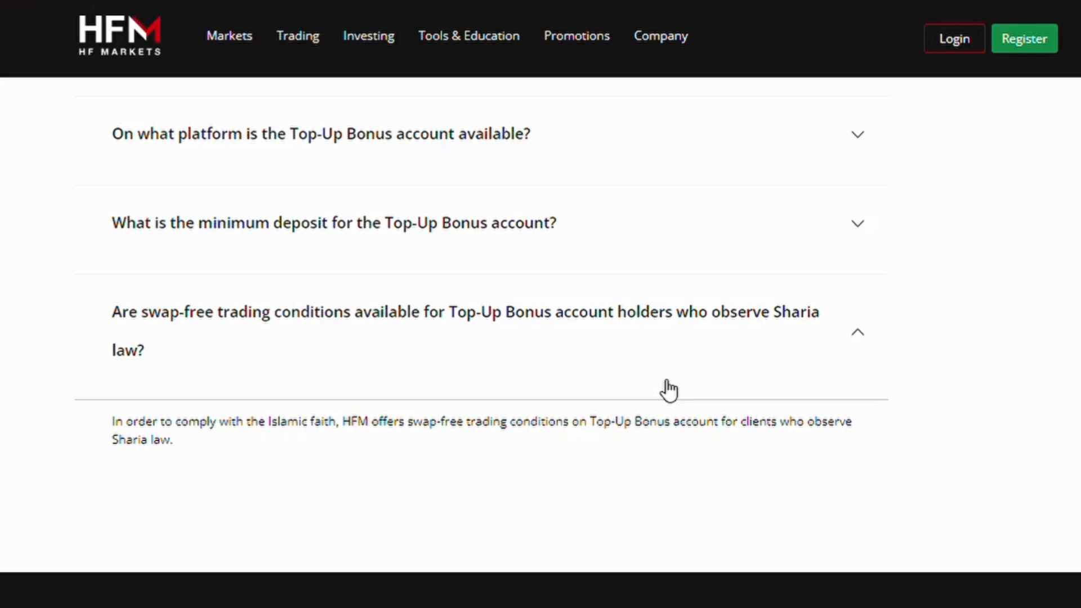
Step: Collapse the swap-free Sharia answer and scroll back to the Top-Up Bonus page heading
{"action": "left_click", "coordinate": [857, 331]}
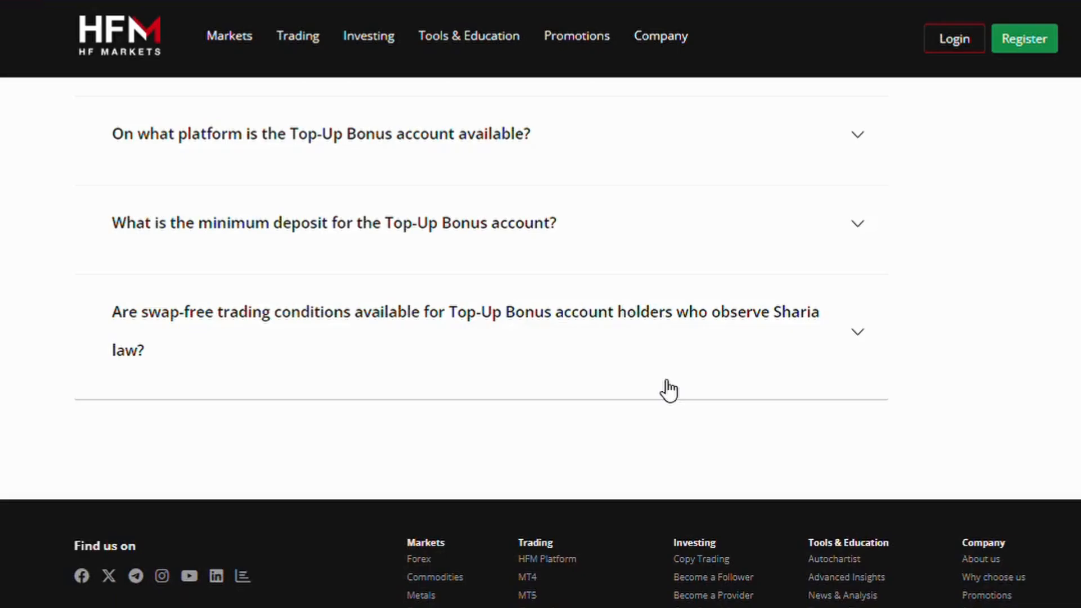
{"action": "scroll", "scroll_direction": "up", "scroll_amount": 3}
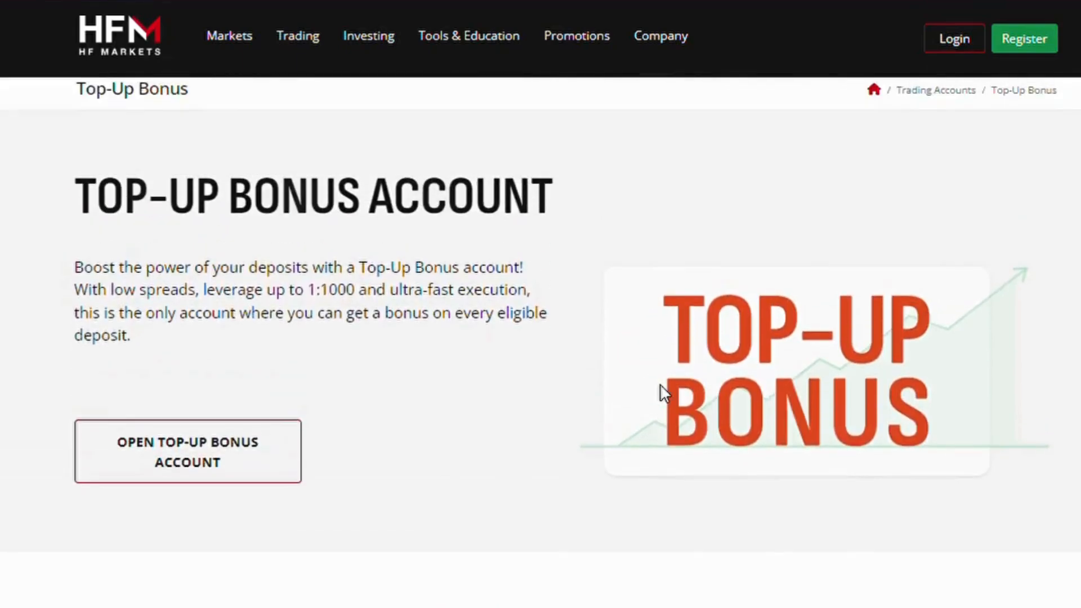
{"action": "scroll", "scroll_direction": "up", "scroll_amount": 3}
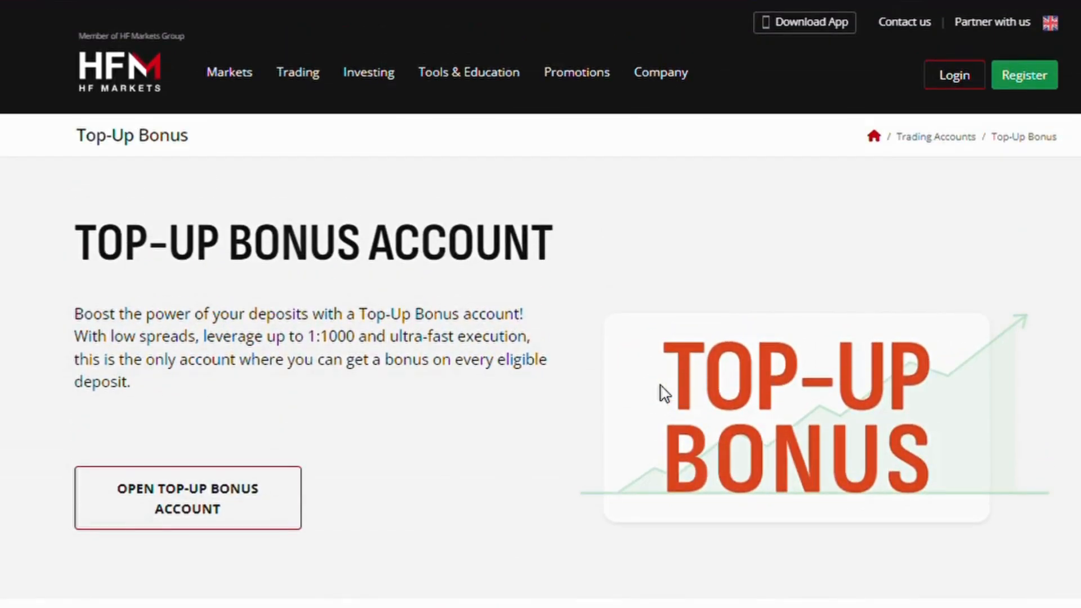
{"action": "mouse_move", "coordinate": [1073, 156]}
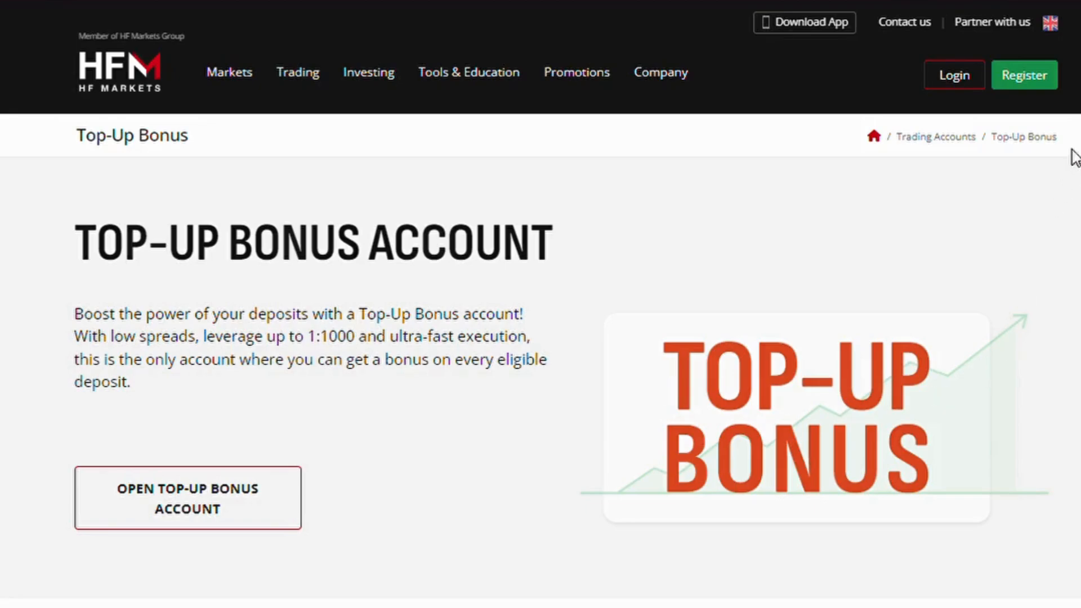